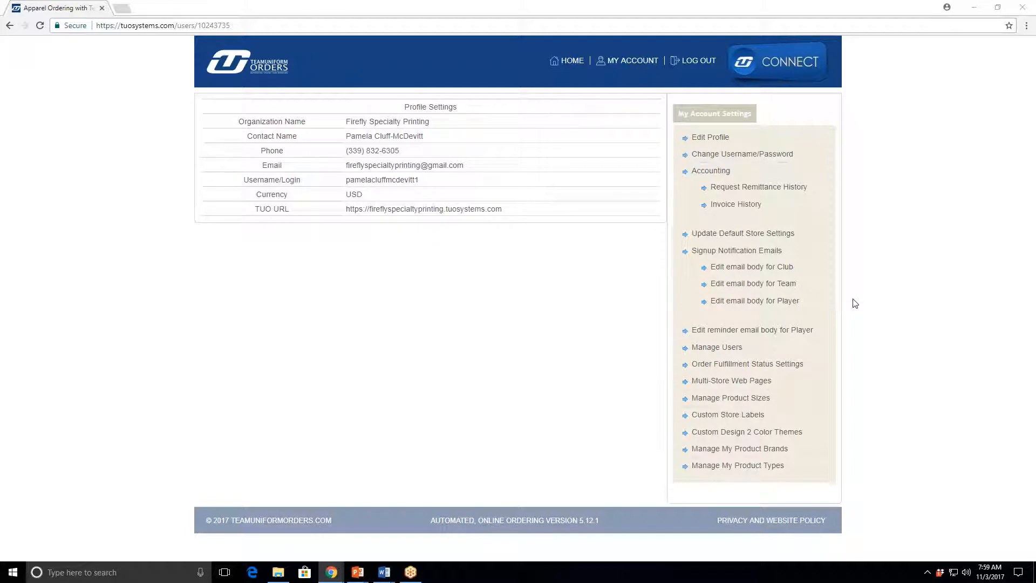
mouse_move(610, 388)
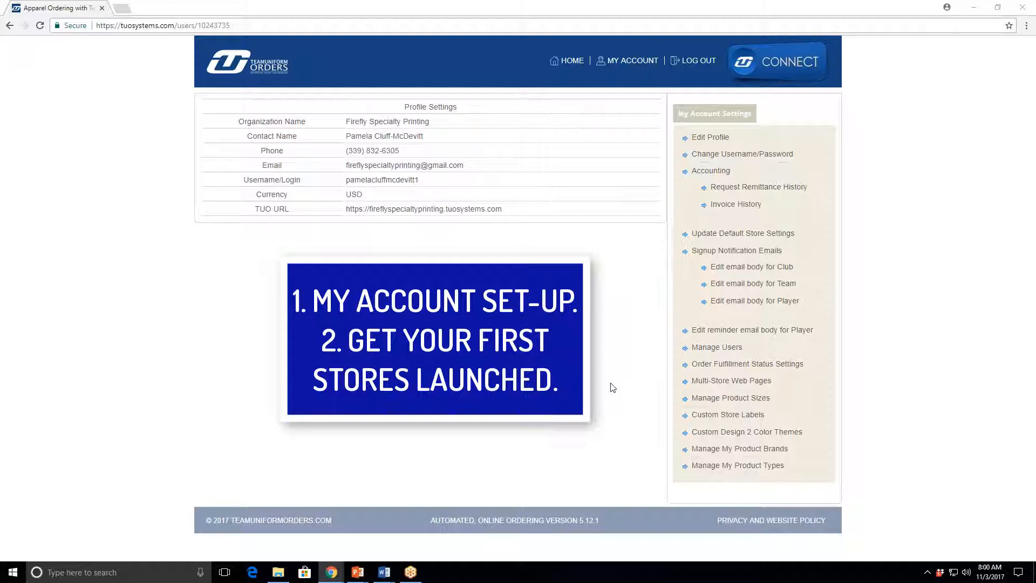
mouse_move(602, 305)
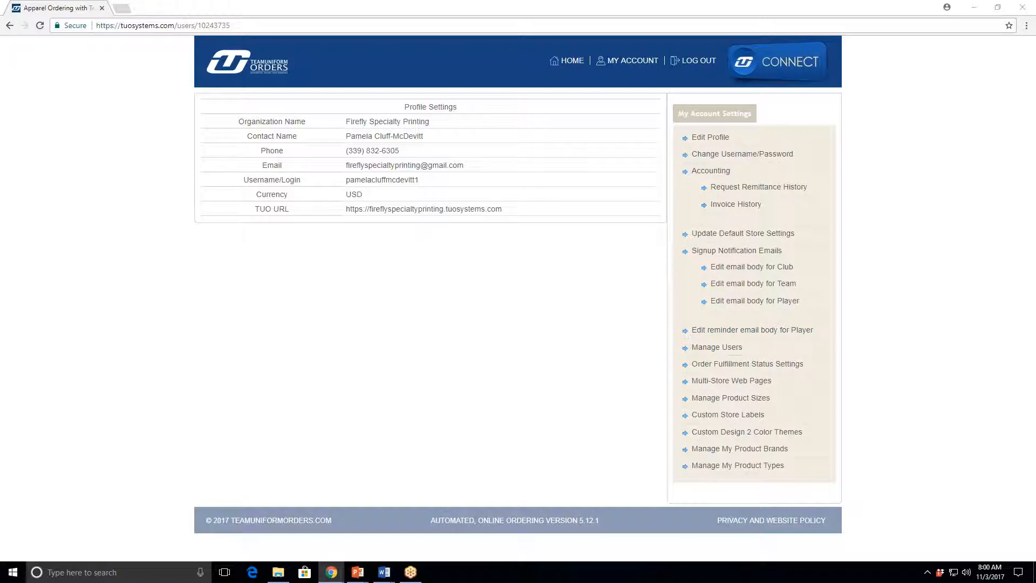
mouse_move(624, 323)
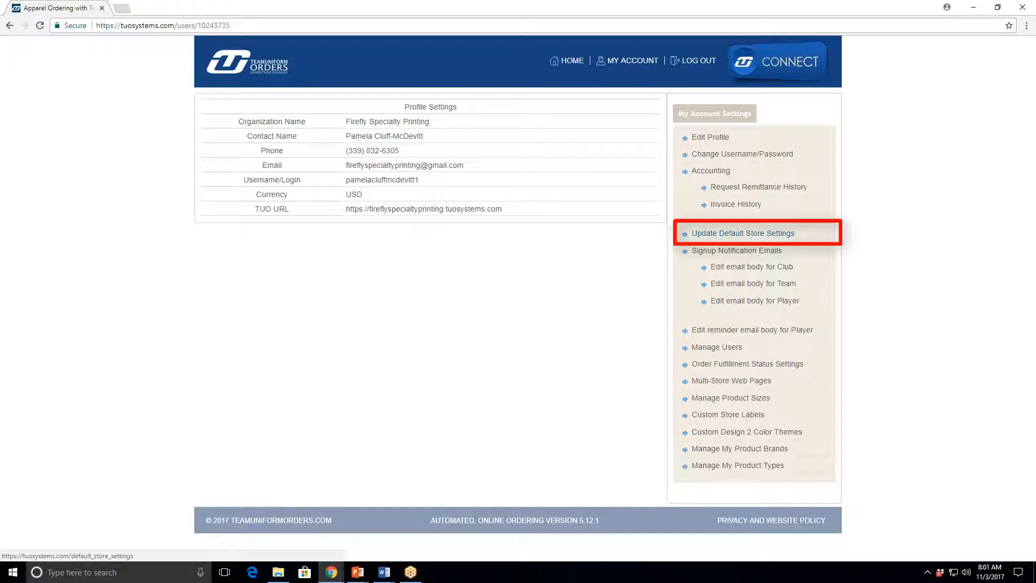
Bring up the Edit Default Store Settings form and move down to Store Fulfillment Details.
left_click(743, 233)
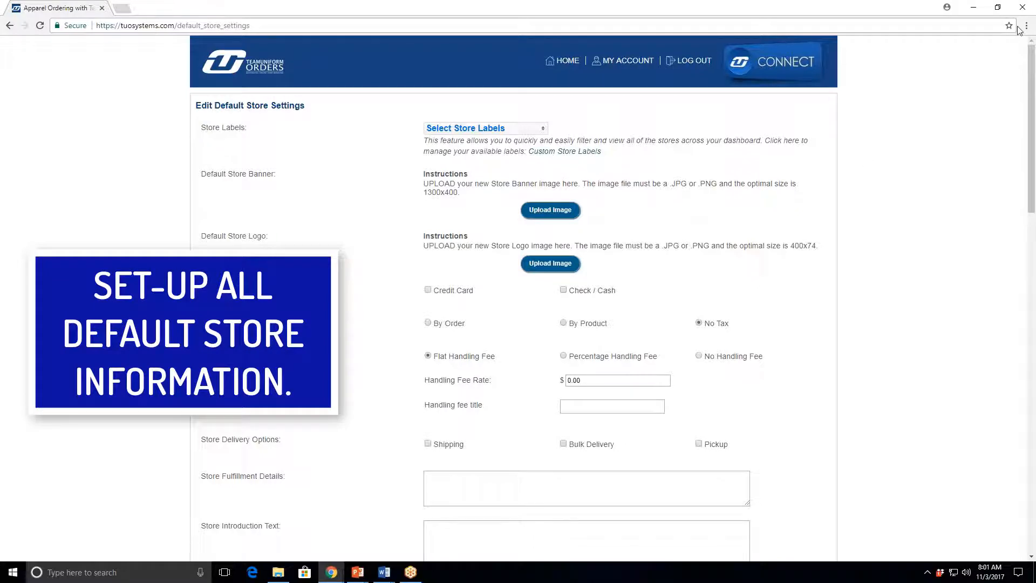
scroll("down", 3)
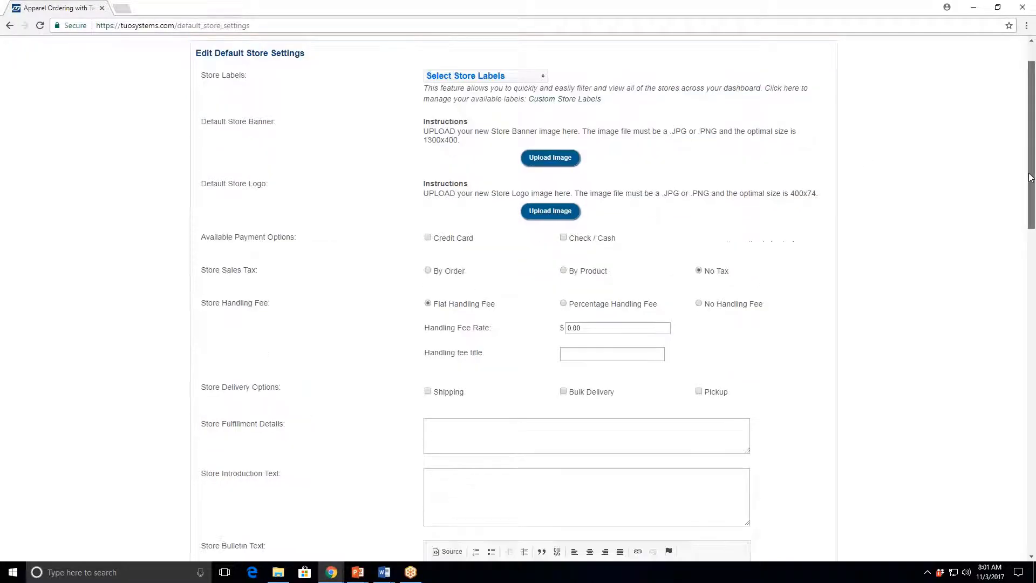
scroll("down", 3)
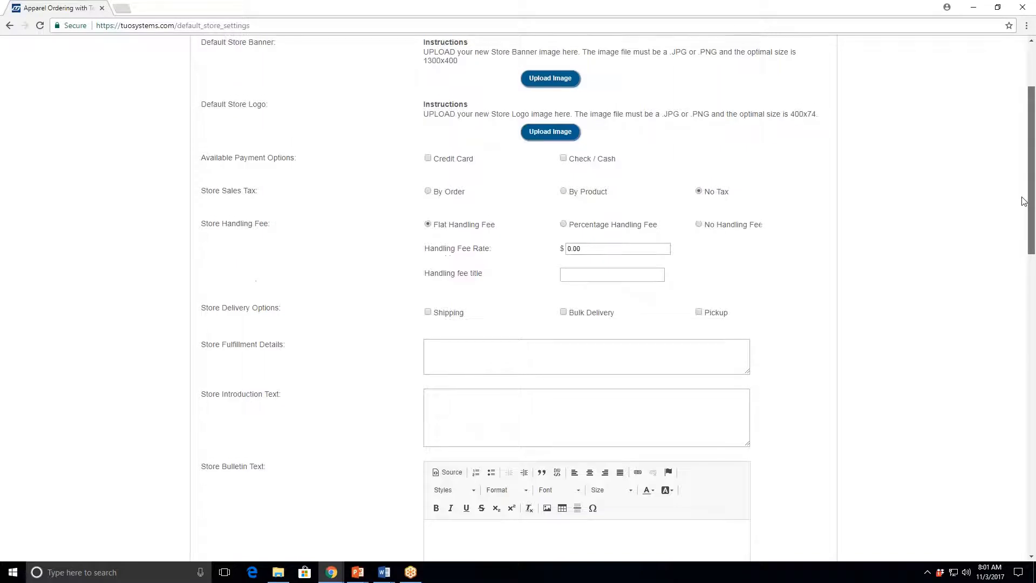
scroll("down", 3)
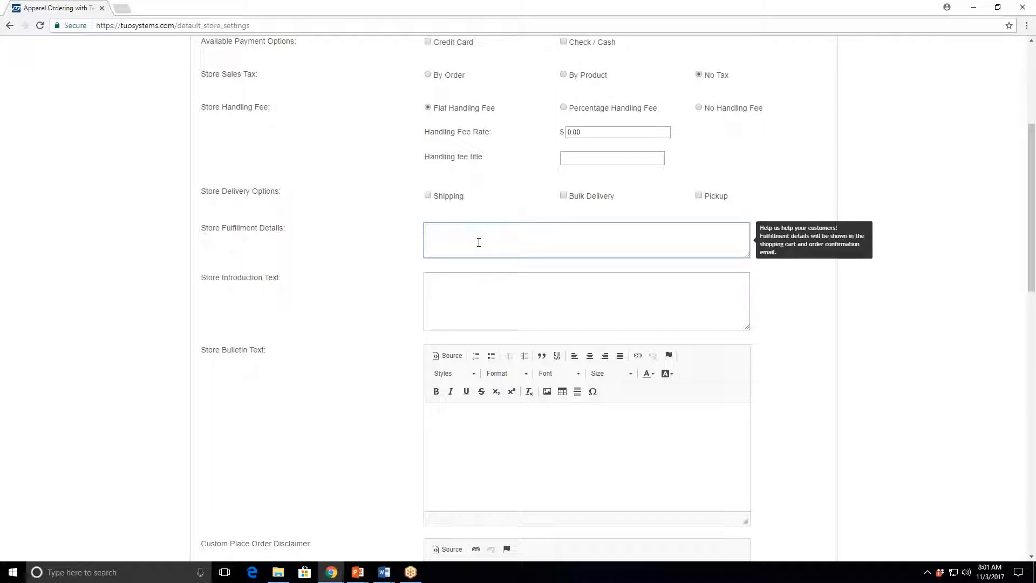
left_click(585, 240)
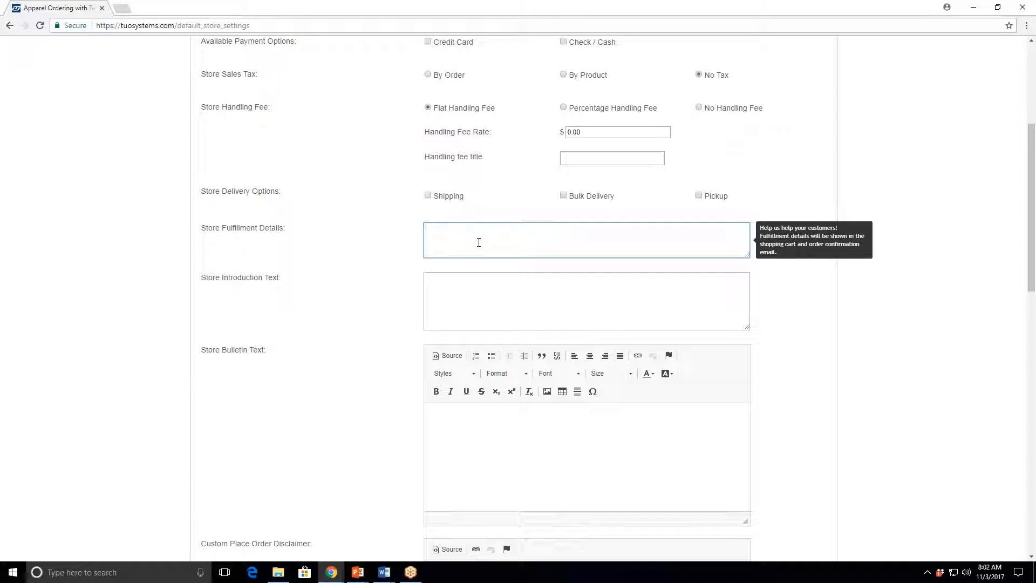
left_click(586, 240)
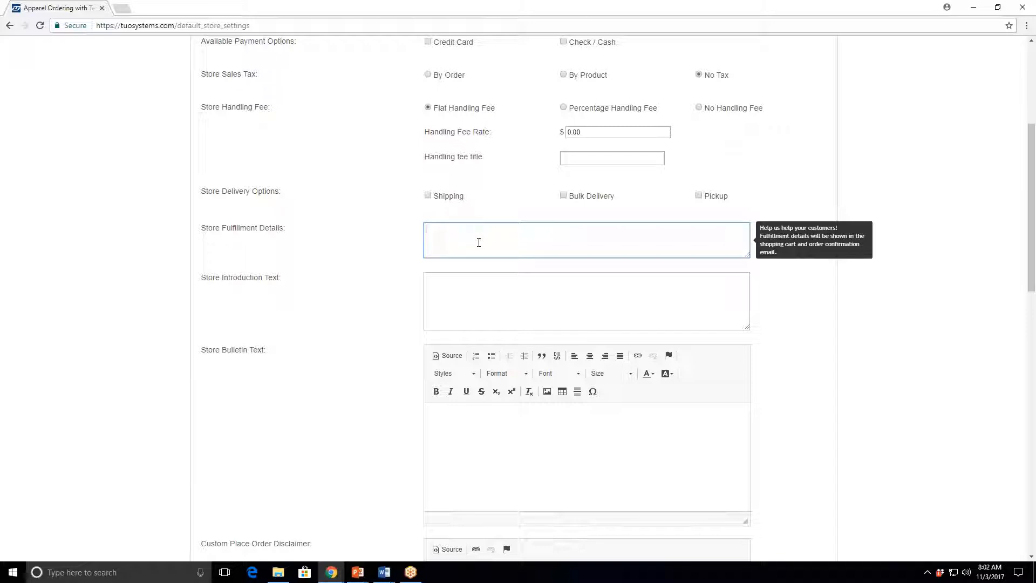
mouse_move(483, 240)
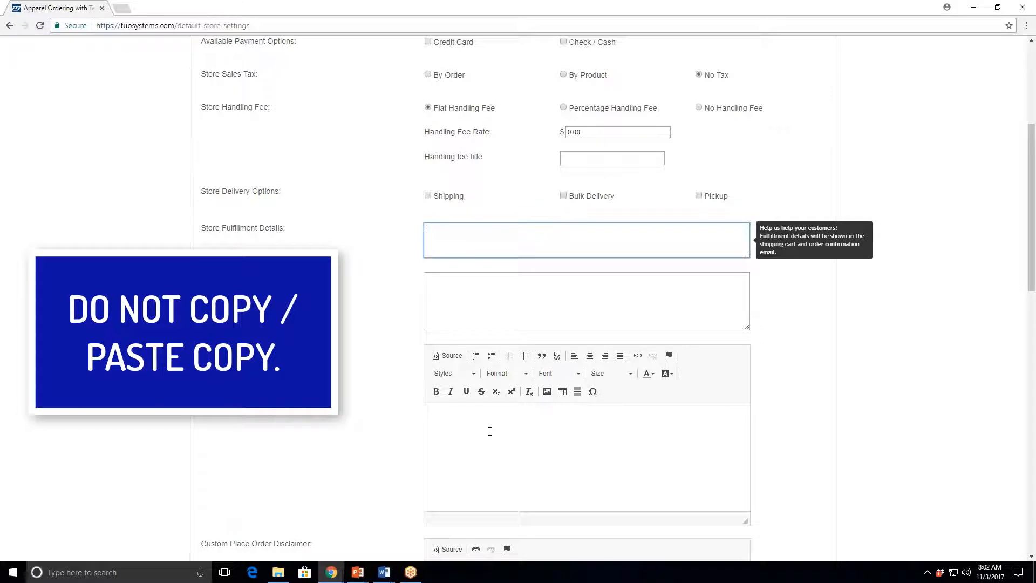
type("asedrhgqpewrgjipjhohqgpeqehrpjfr")
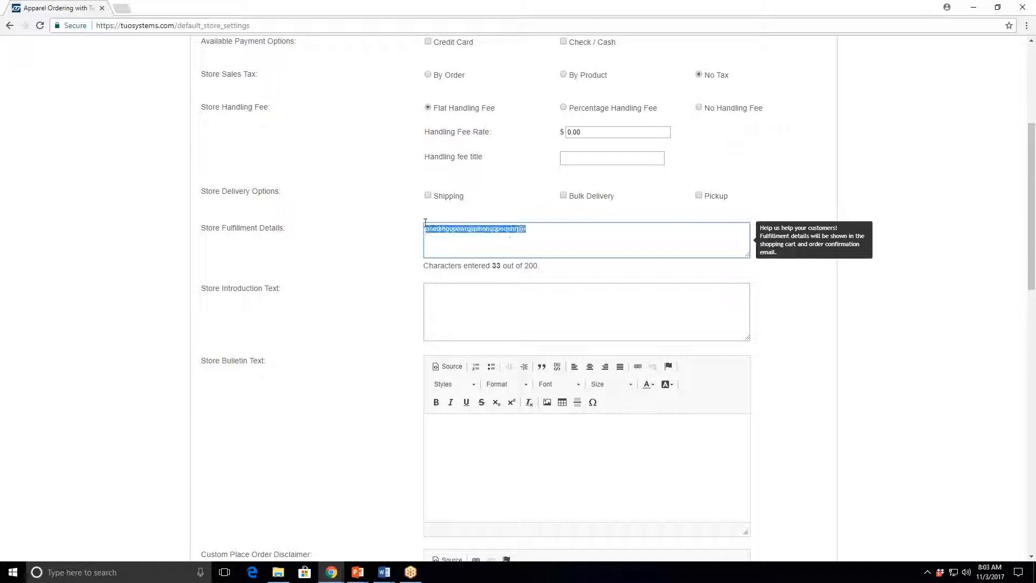
key("Delete")
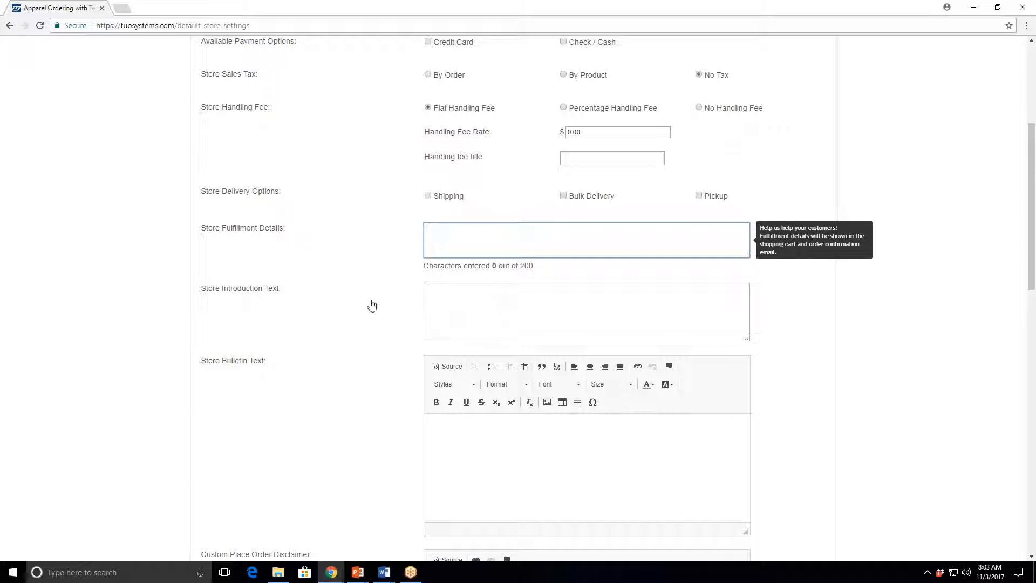
left_click(585, 311)
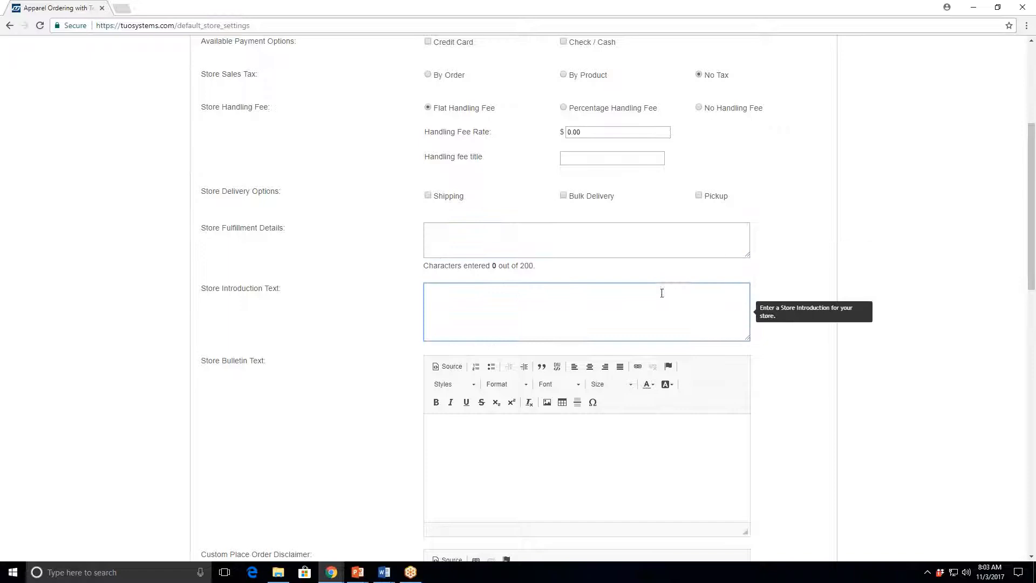
mouse_move(855, 257)
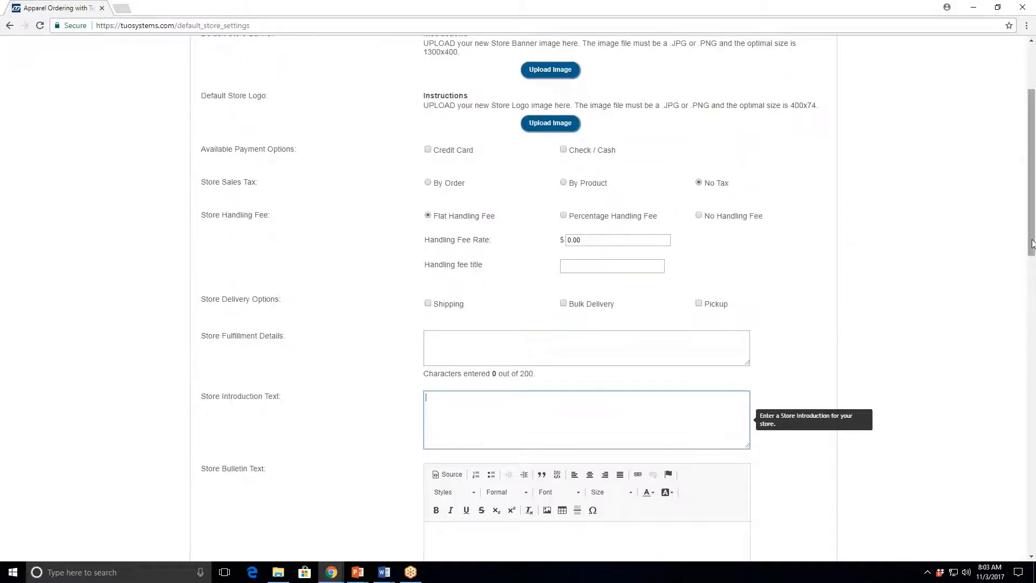
scroll("down", 3)
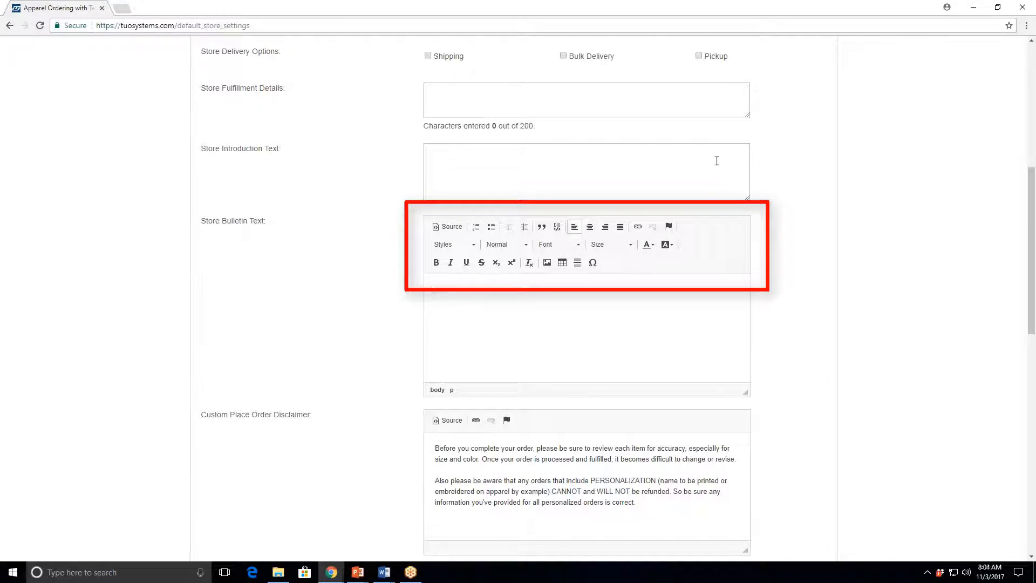
mouse_move(594, 188)
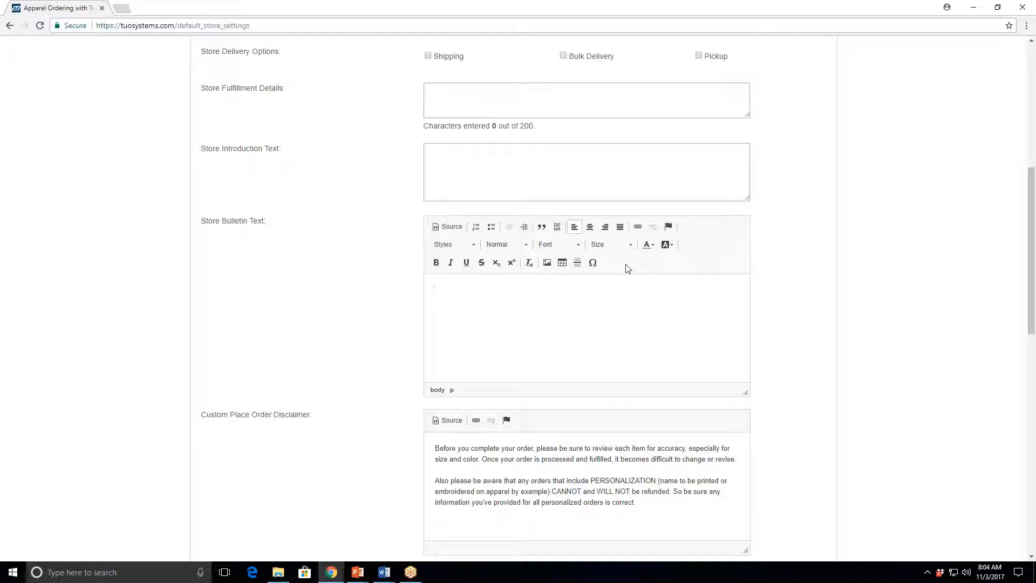
mouse_move(546, 262)
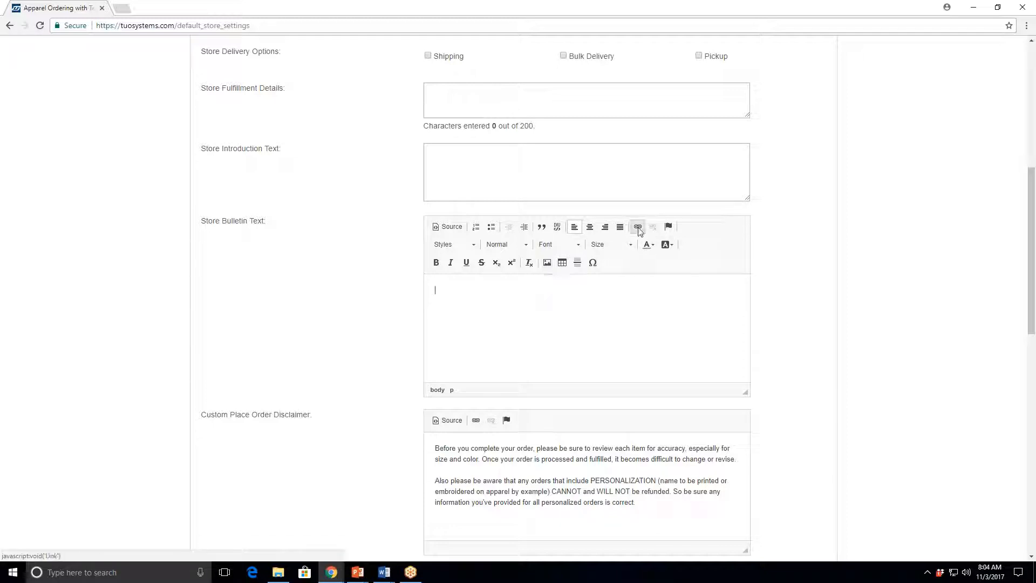
mouse_move(637, 227)
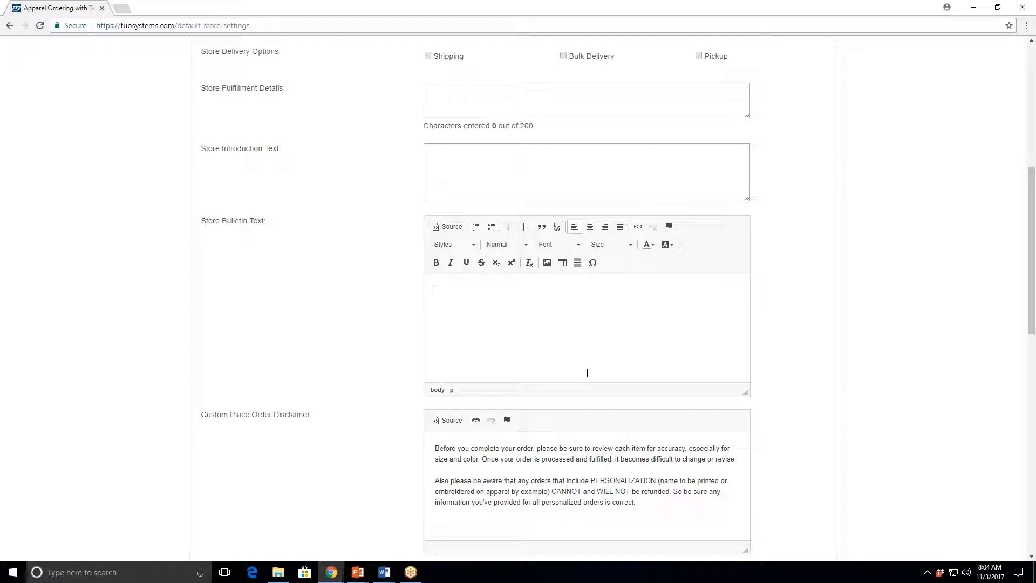
left_click(435, 289)
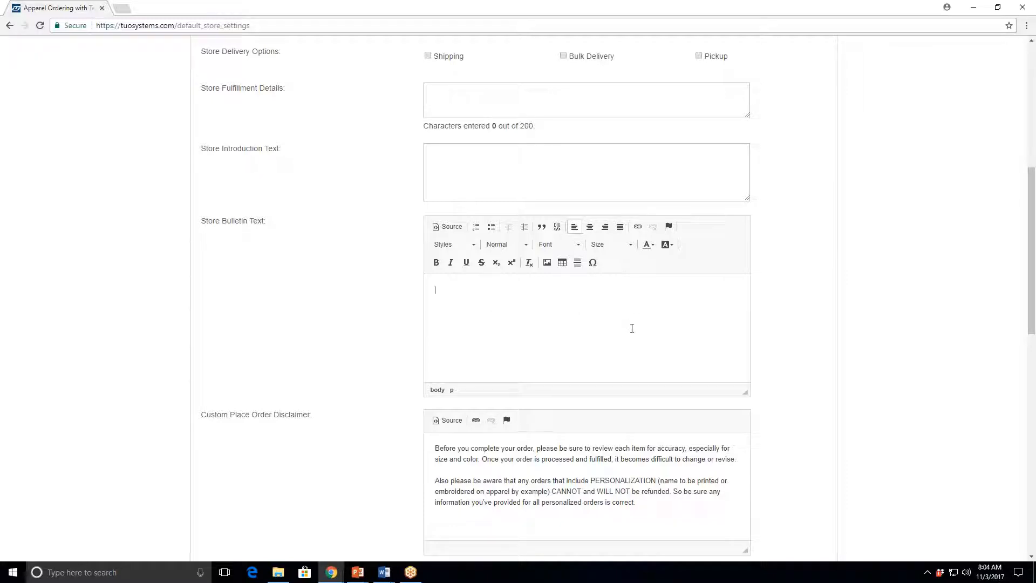
mouse_move(959, 293)
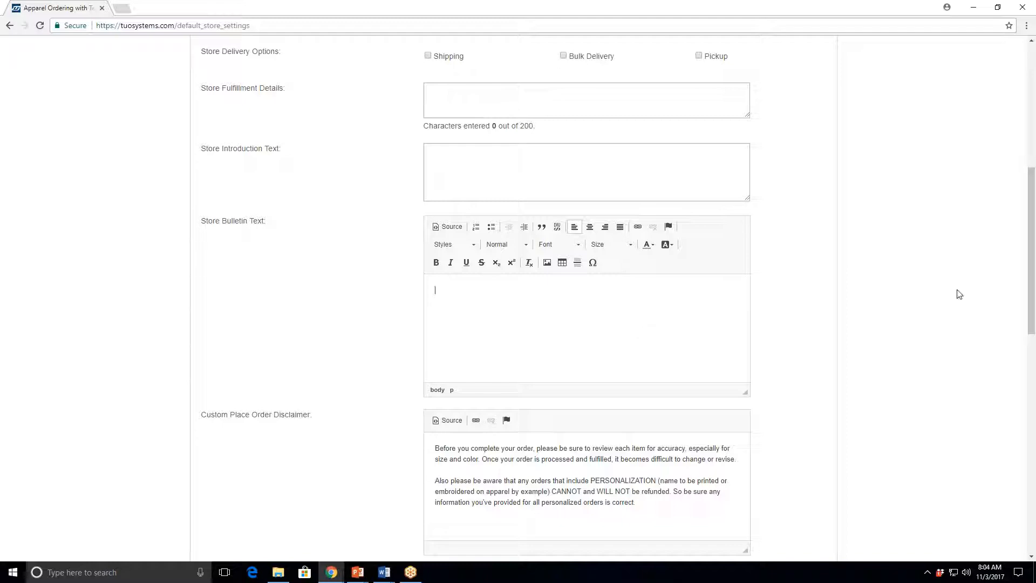
Add a second receipt-text paragraph beginning "One more point" mentioning Website Sales.
scroll("down", 3)
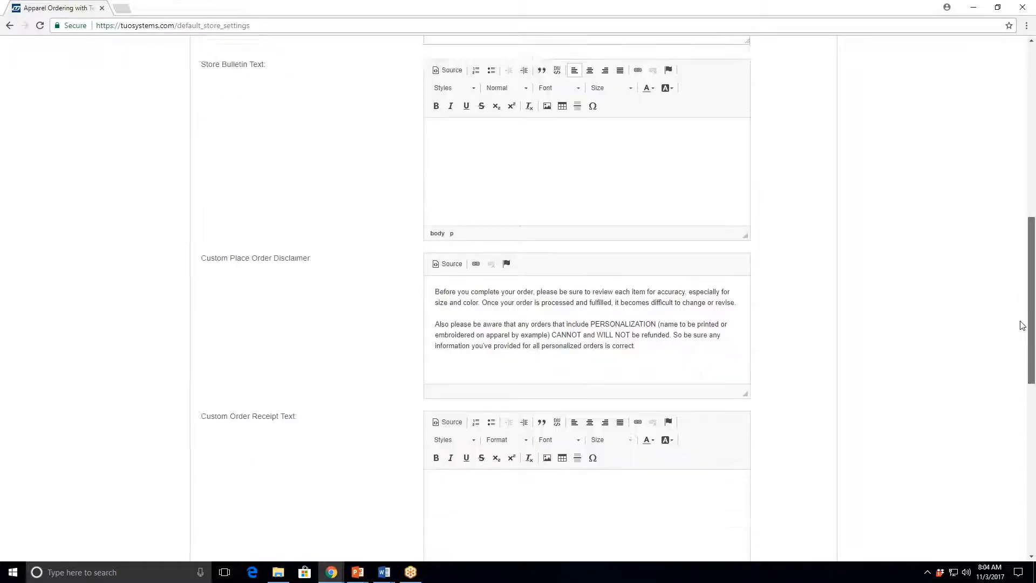
scroll("down", 3)
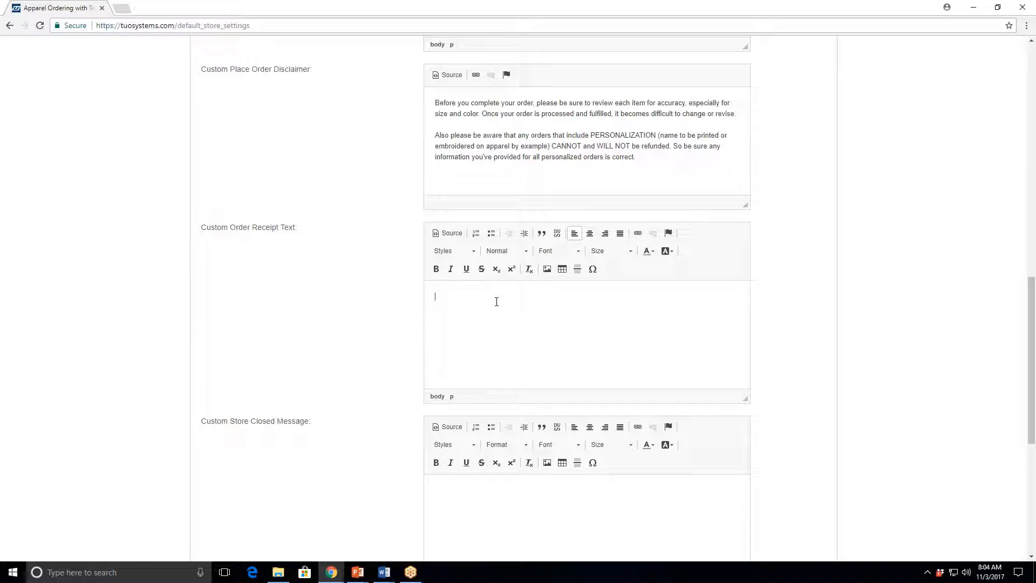
mouse_move(557, 287)
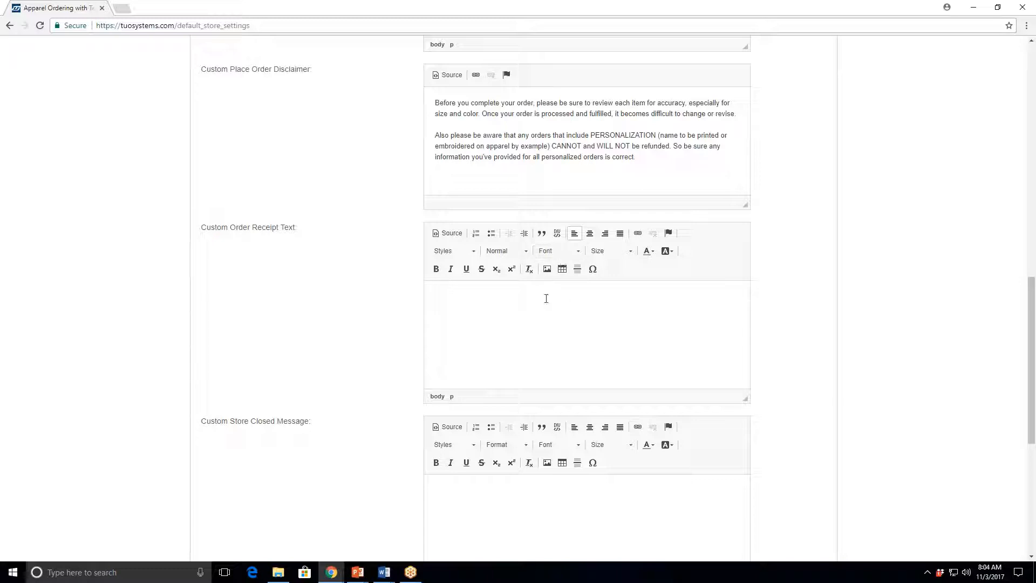
type("Thadf[qsje[qw")
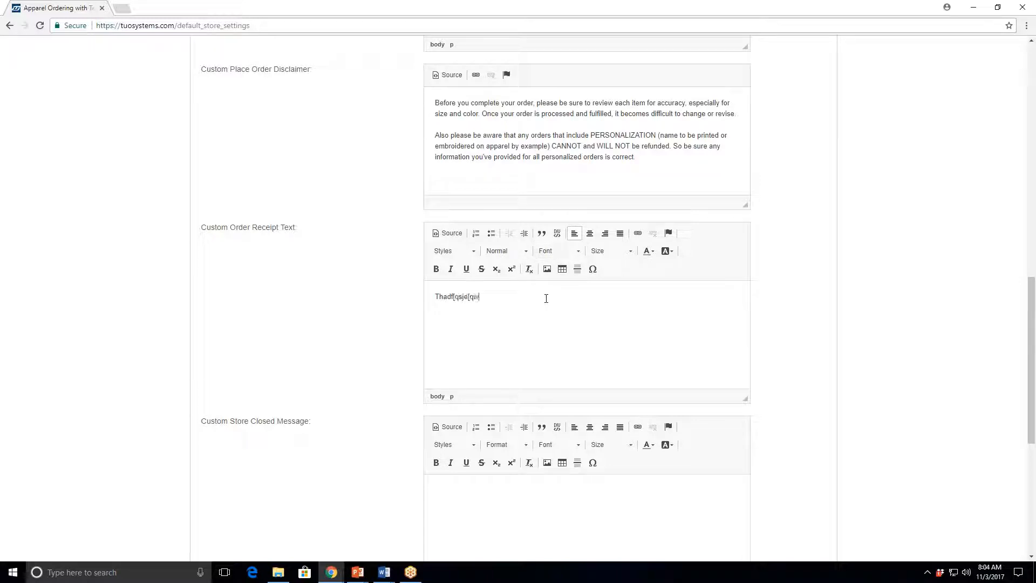
type("remedindqer")
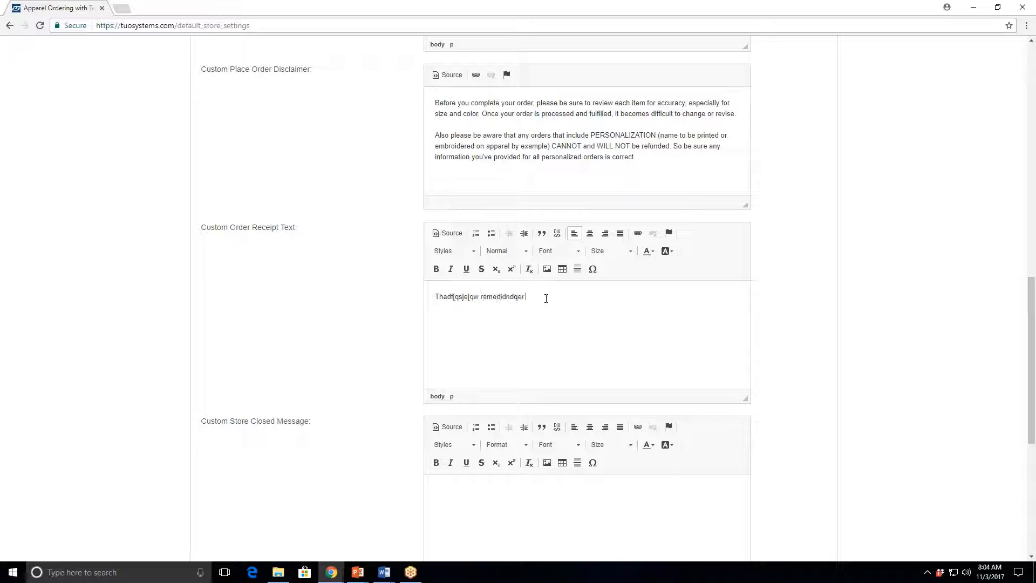
type("qwepqejqwer")
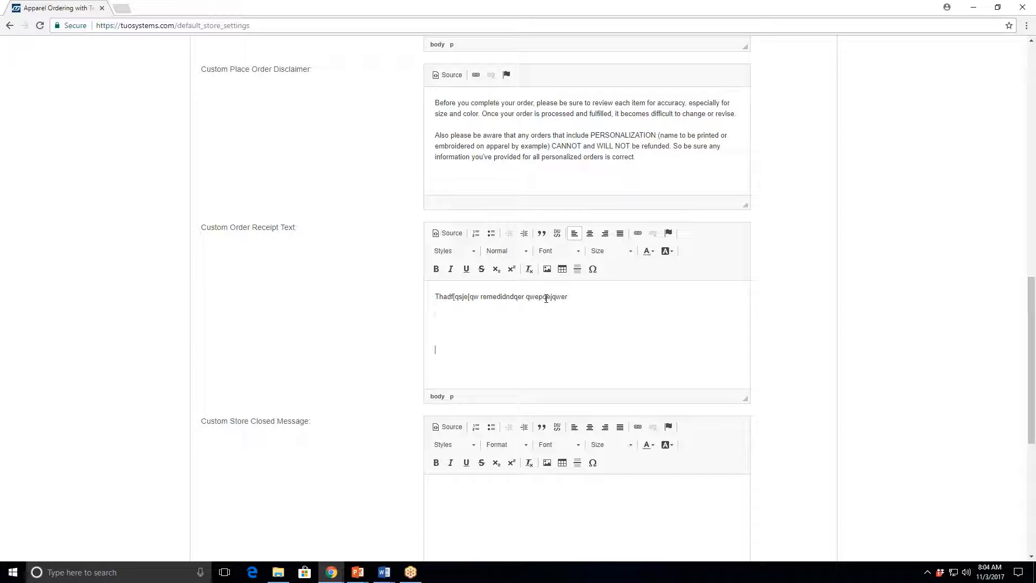
type("One more p")
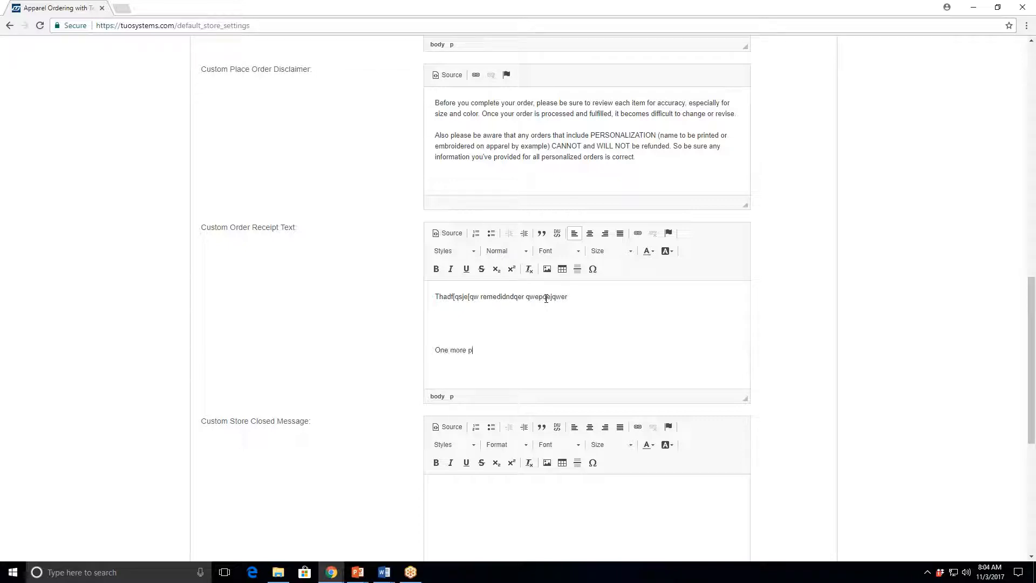
type("o")
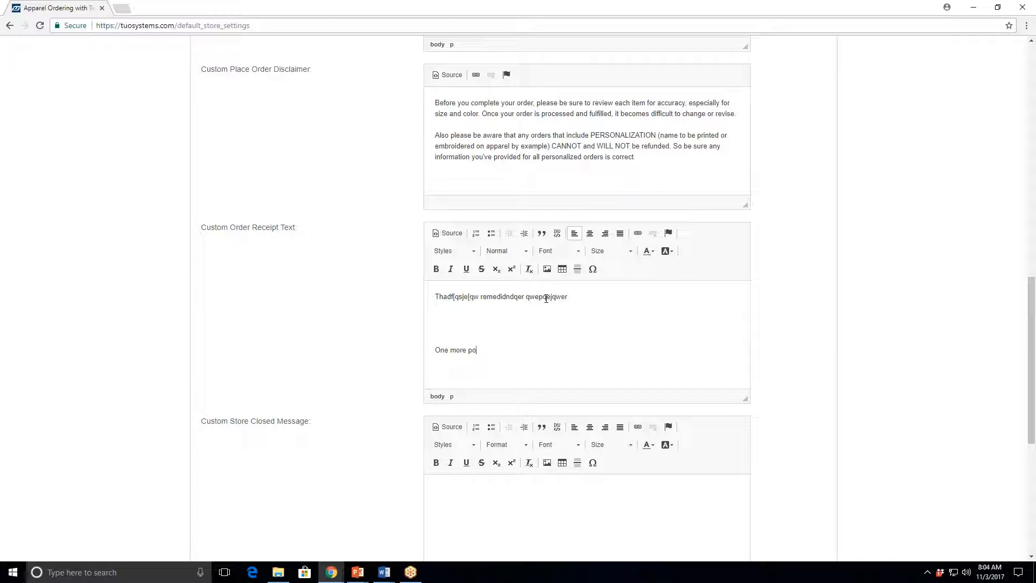
type("int  we")
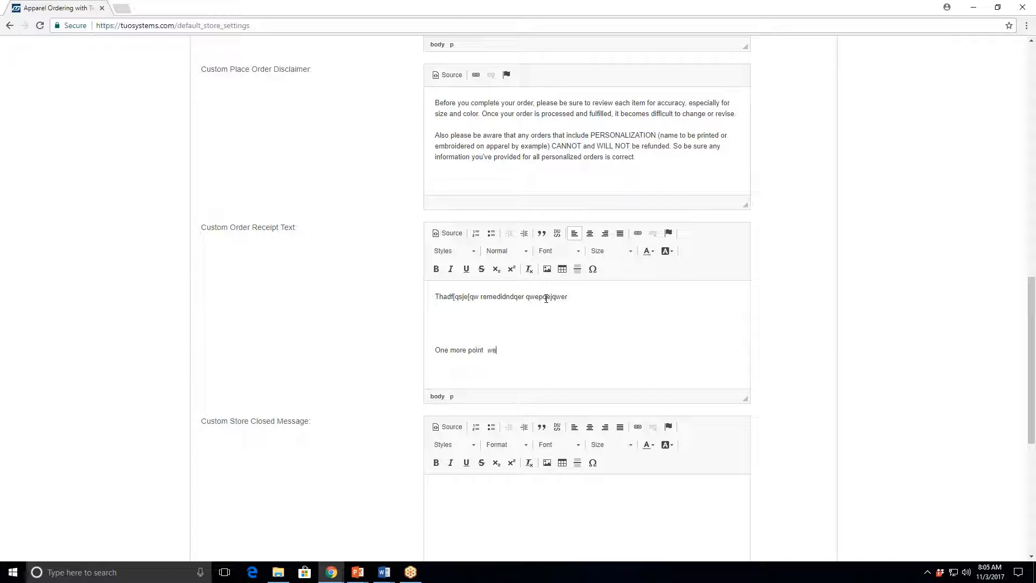
type("Web")
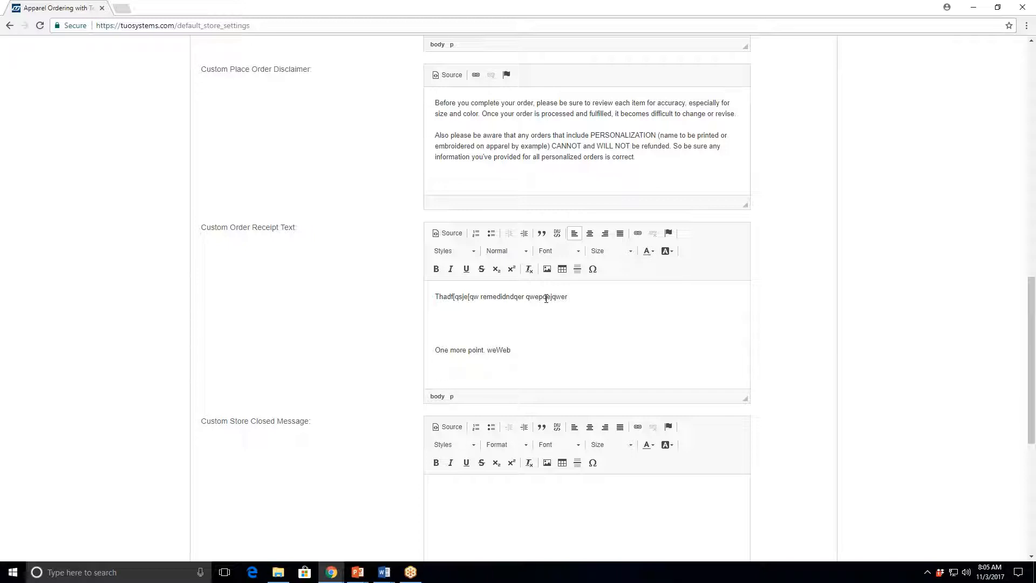
type("site")
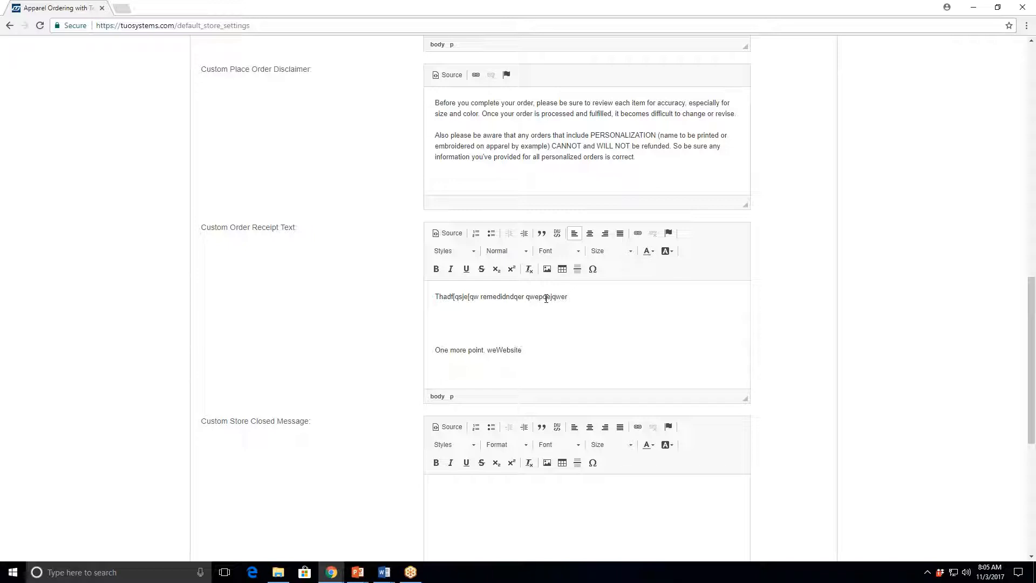
type("Sales")
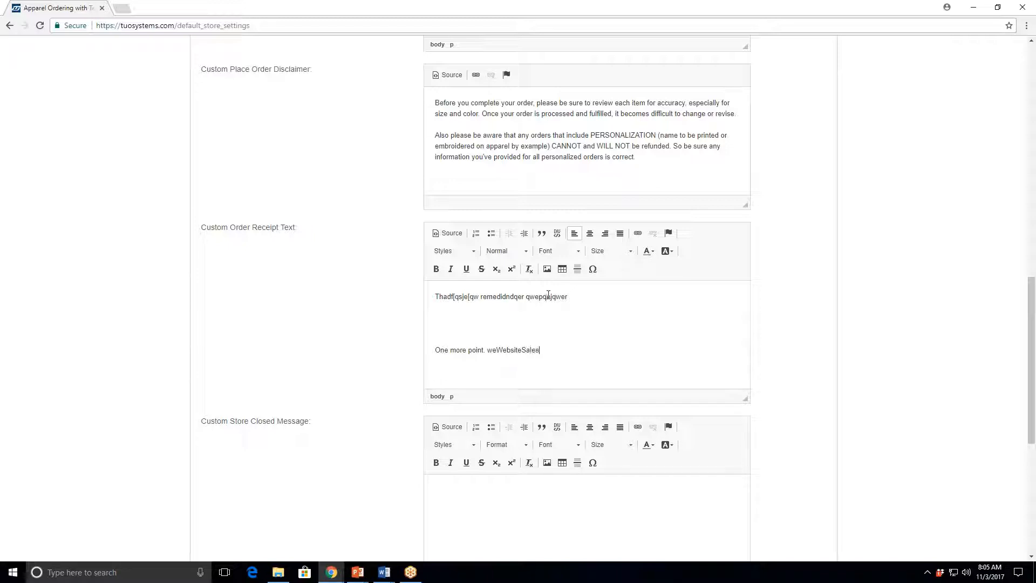
Bring up the Link dialog, cancel it without a link, and continue down the settings page.
left_click(637, 233)
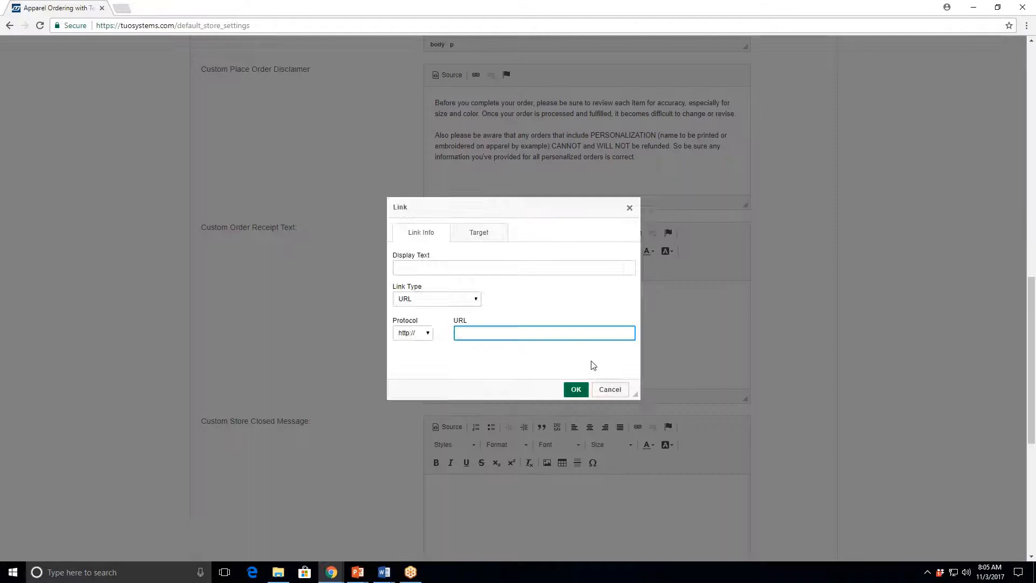
mouse_move(609, 389)
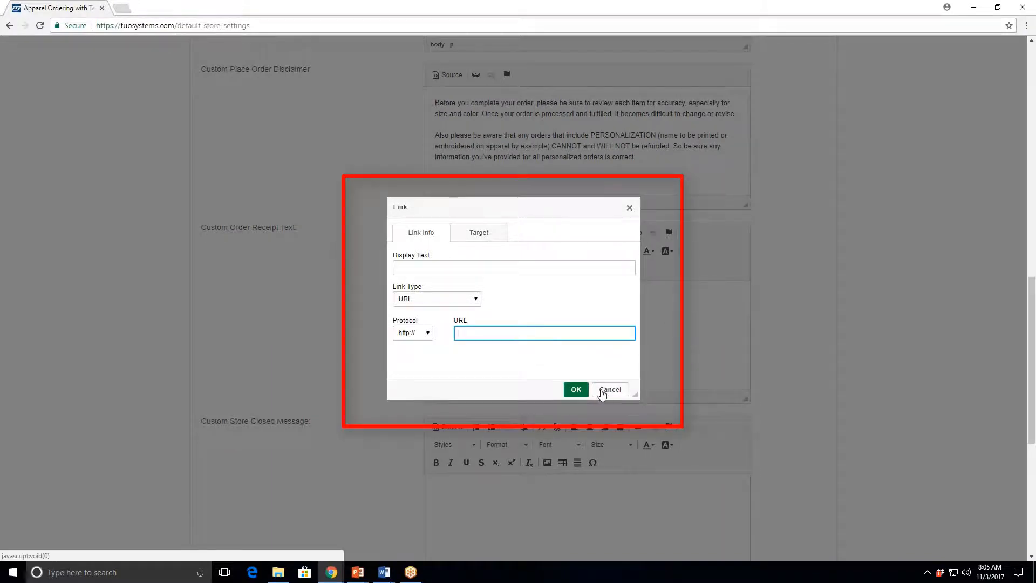
left_click(609, 390)
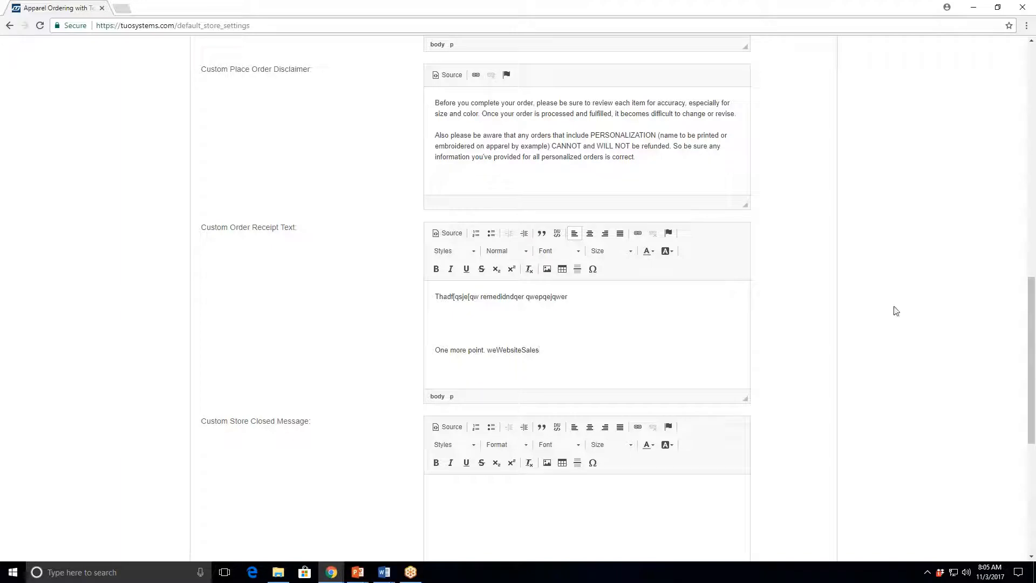
scroll("down", 3)
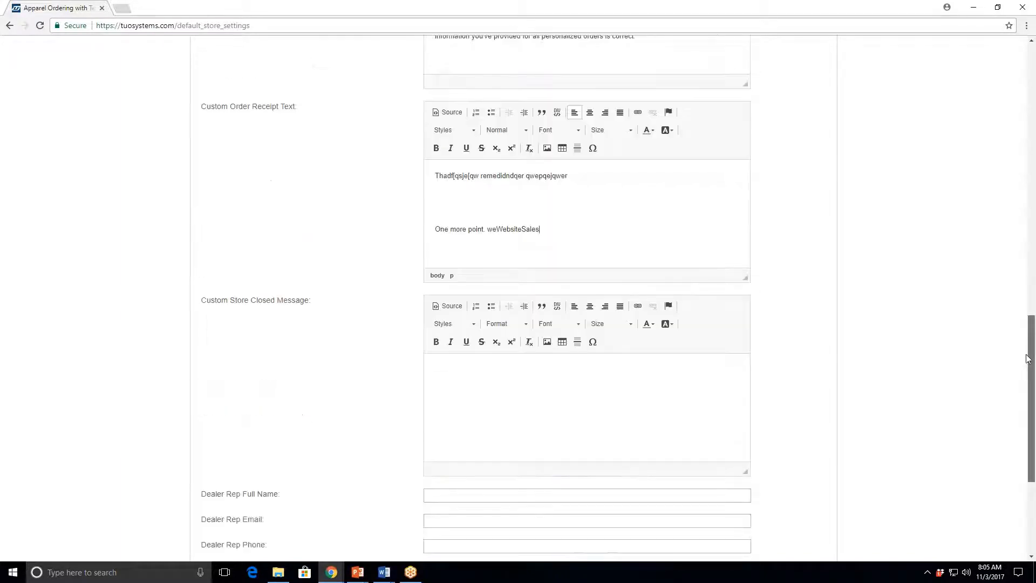
scroll("down", 3)
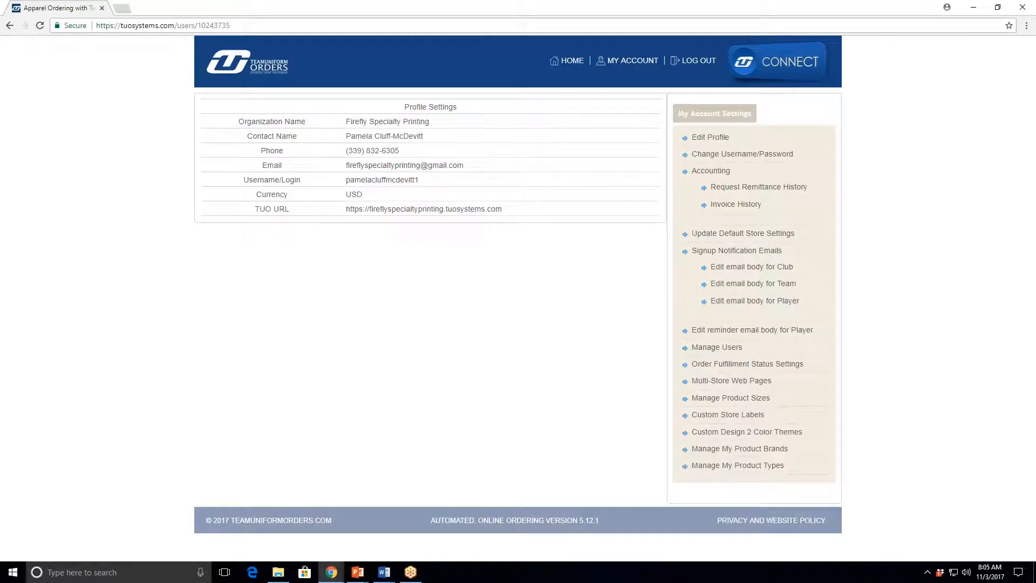
mouse_move(918, 283)
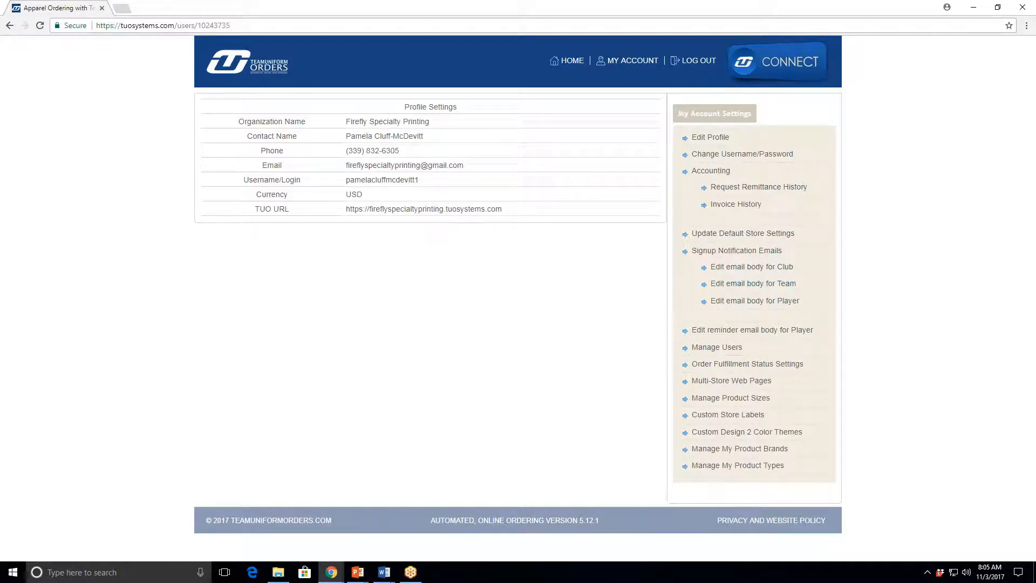
mouse_move(721, 268)
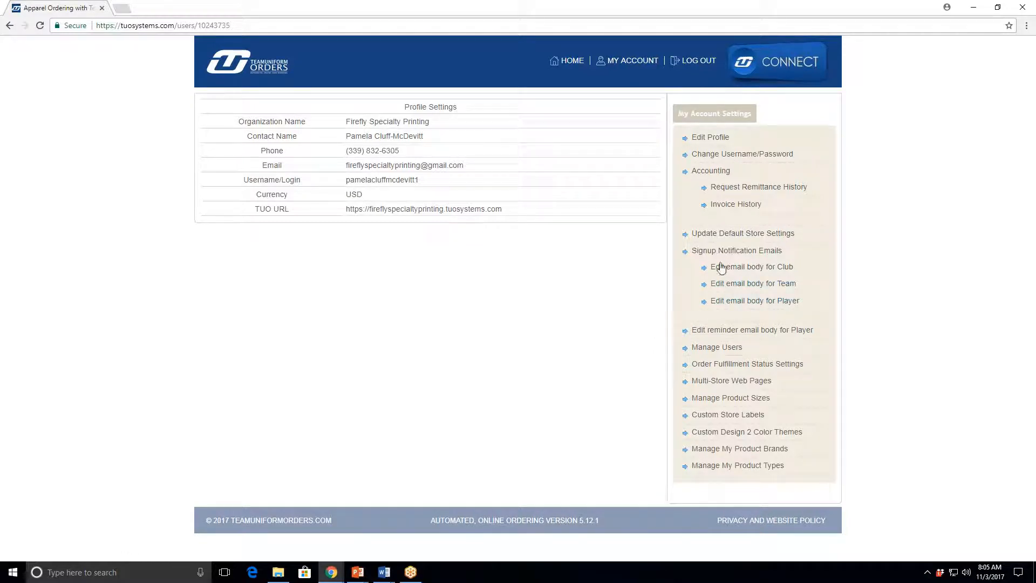
mouse_move(753, 266)
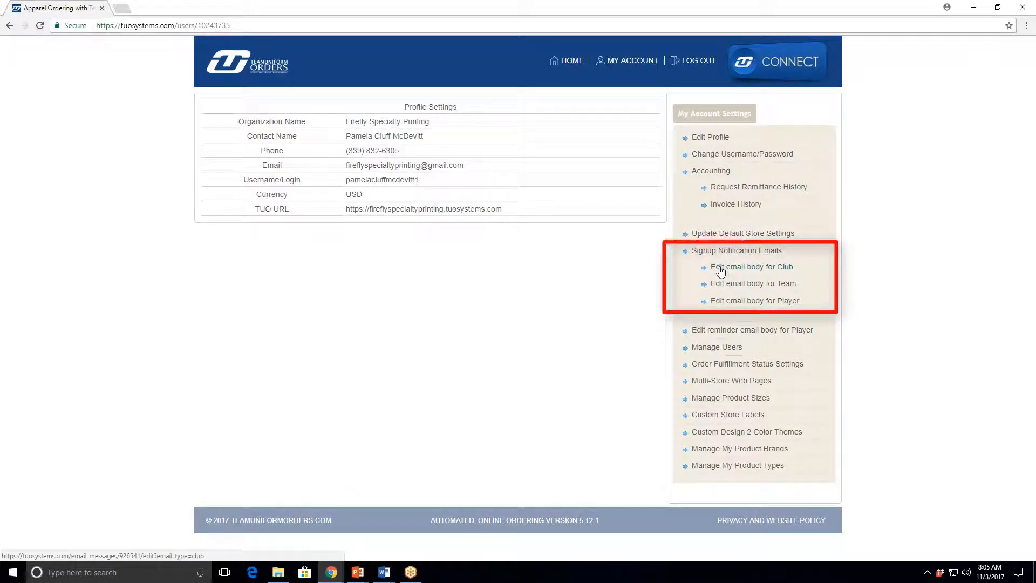
mouse_move(720, 271)
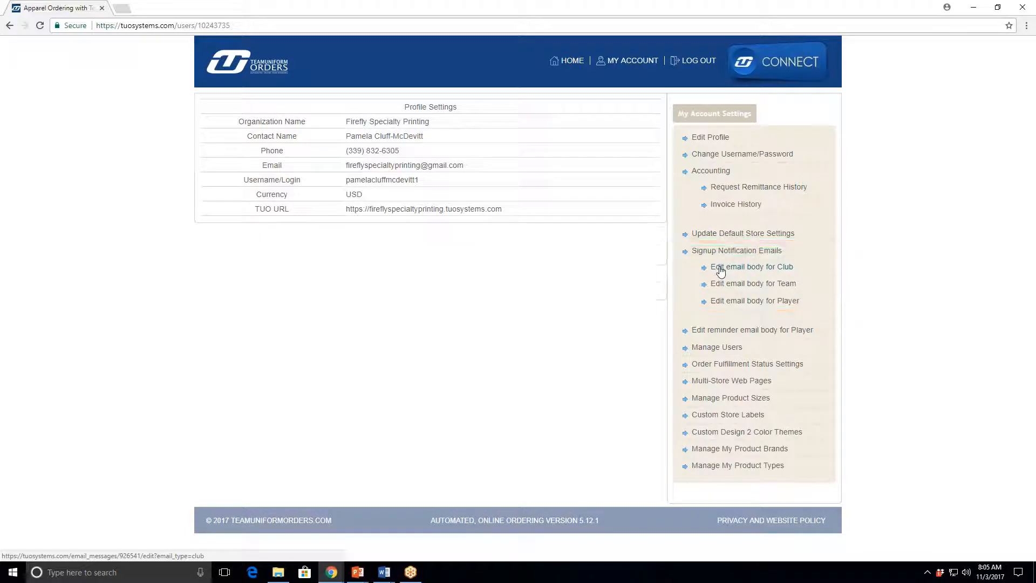
mouse_move(722, 328)
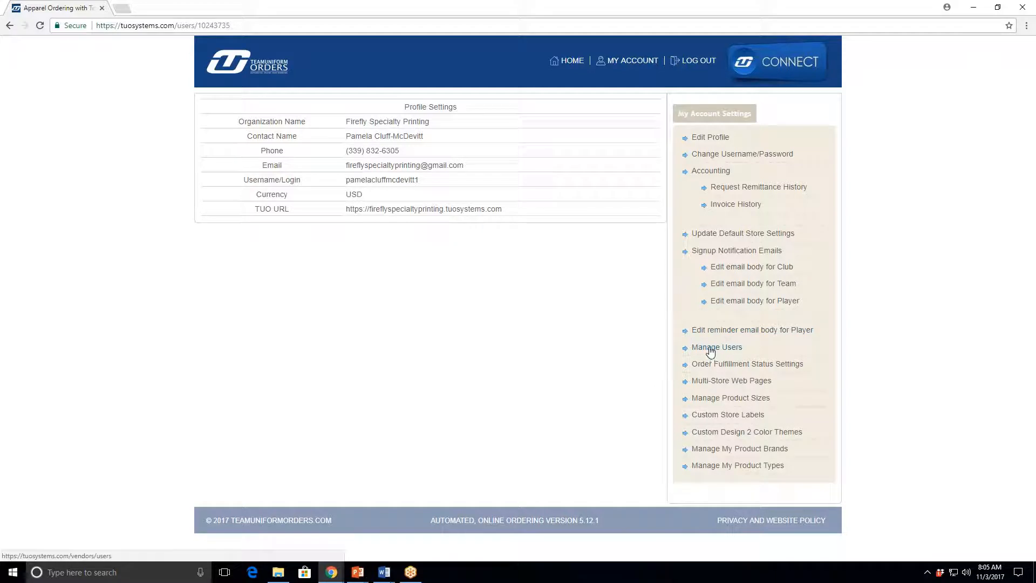
left_click(717, 346)
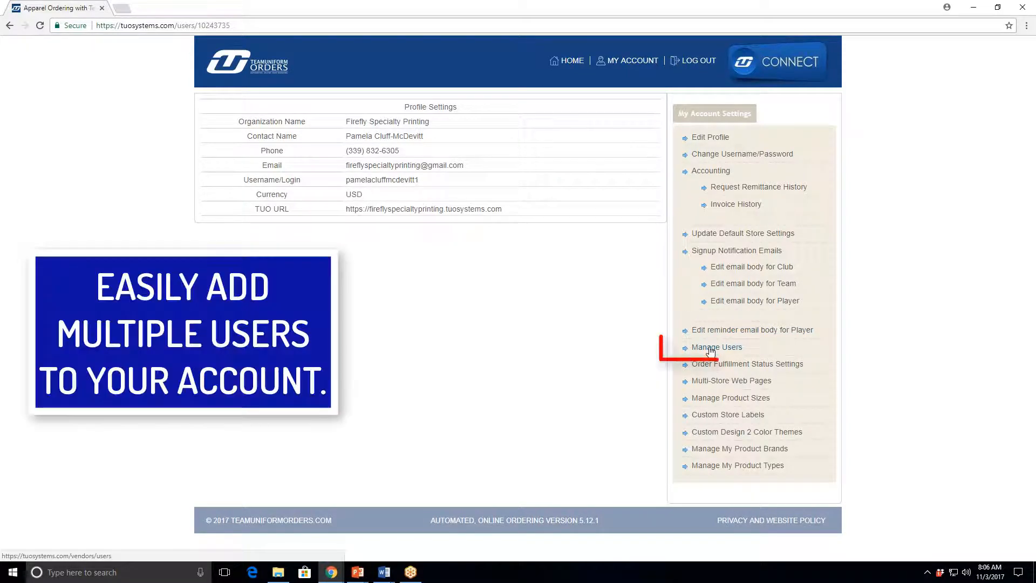
left_click(717, 347)
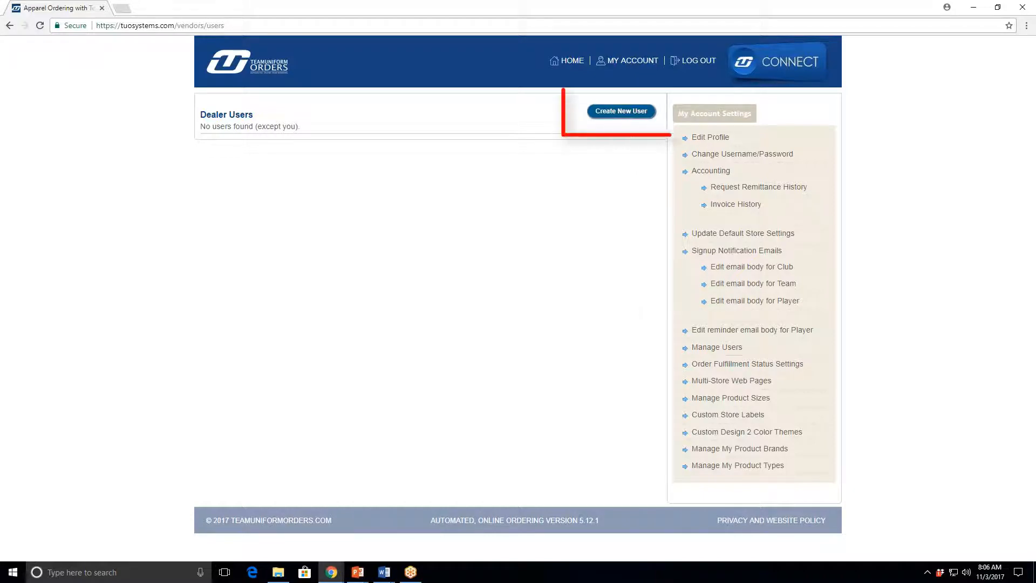
left_click(620, 110)
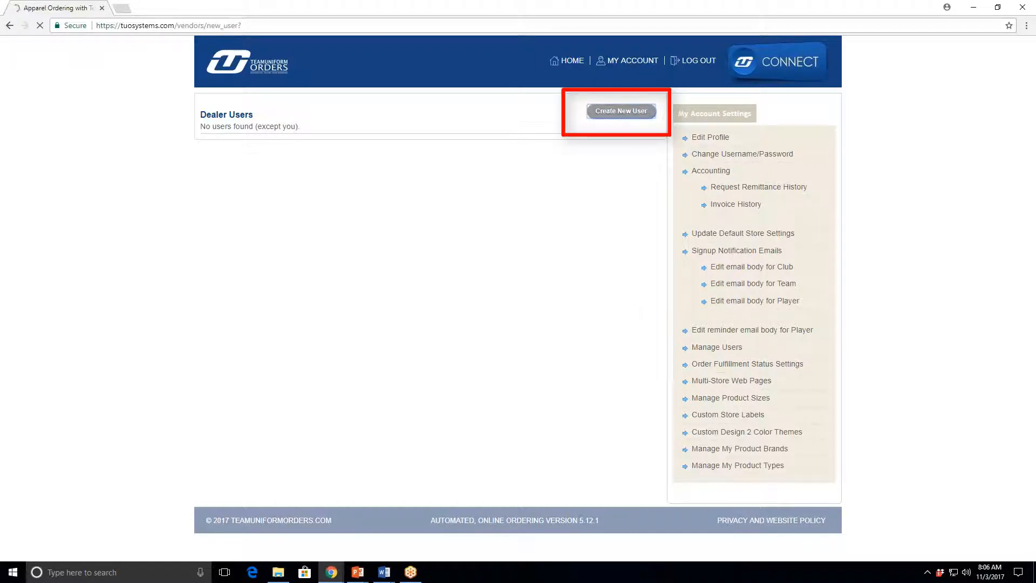
left_click(620, 110)
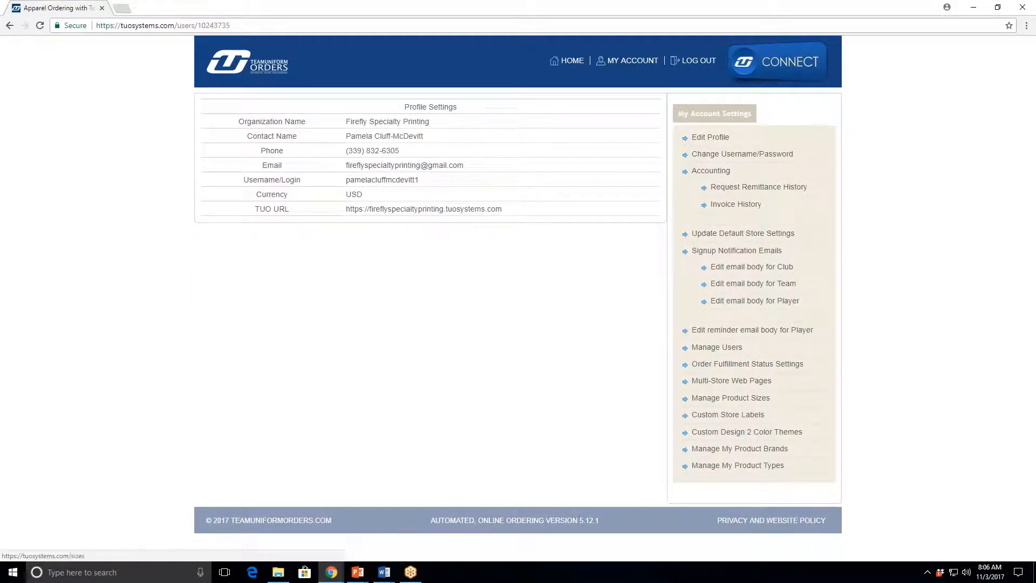
mouse_move(730, 384)
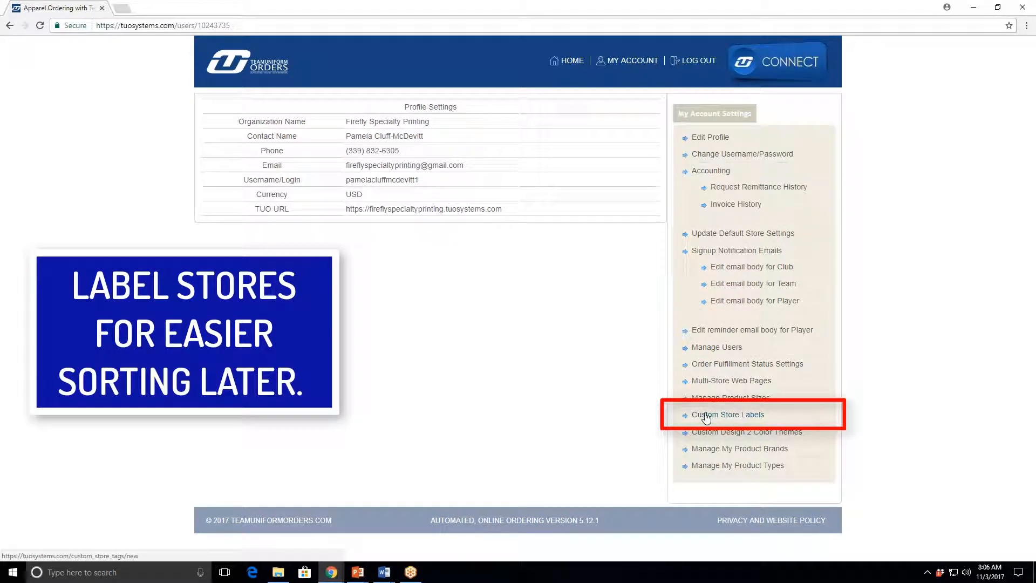
Create a custom store label named Baseball.
left_click(727, 415)
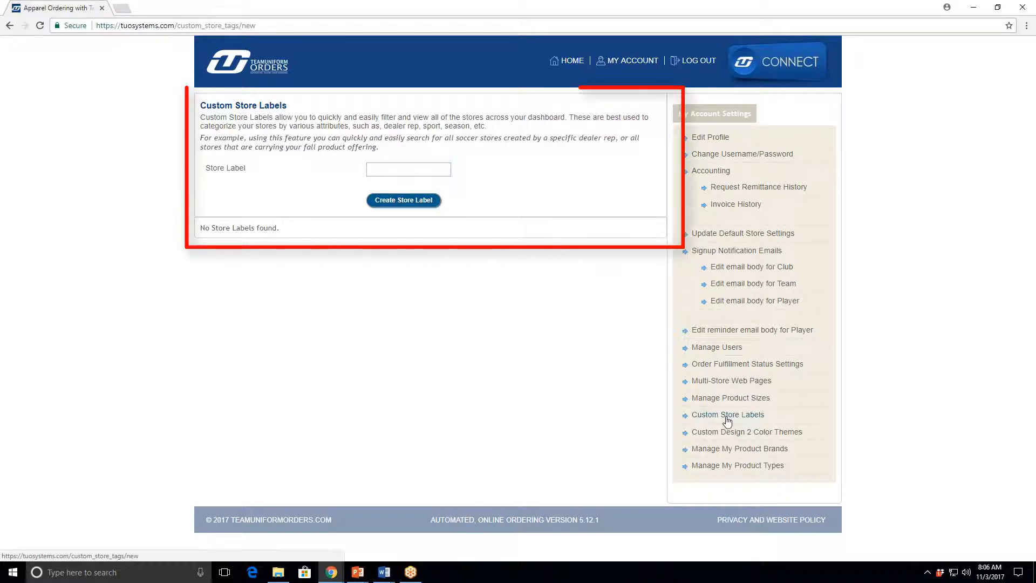
left_click(408, 169)
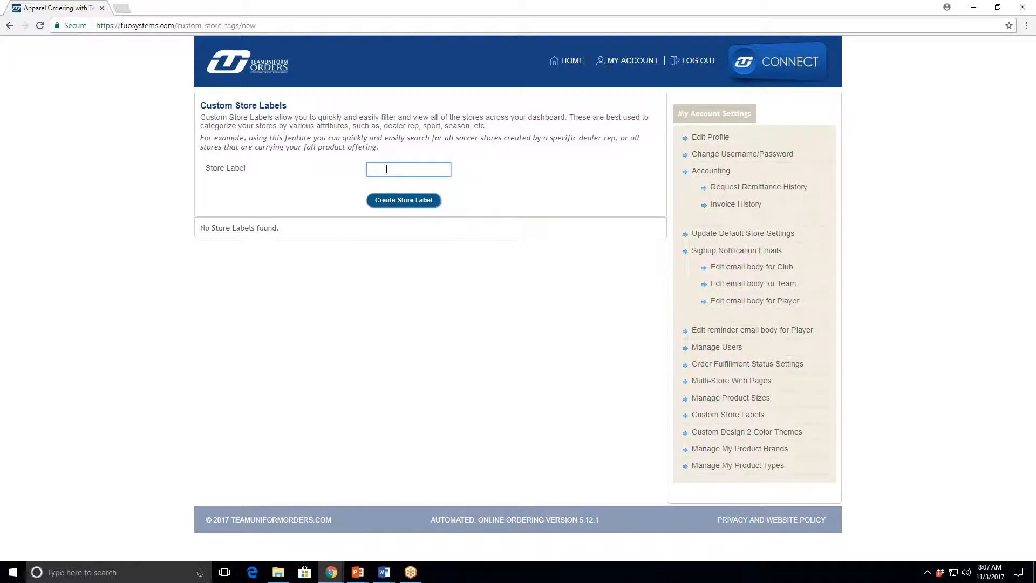
type("B")
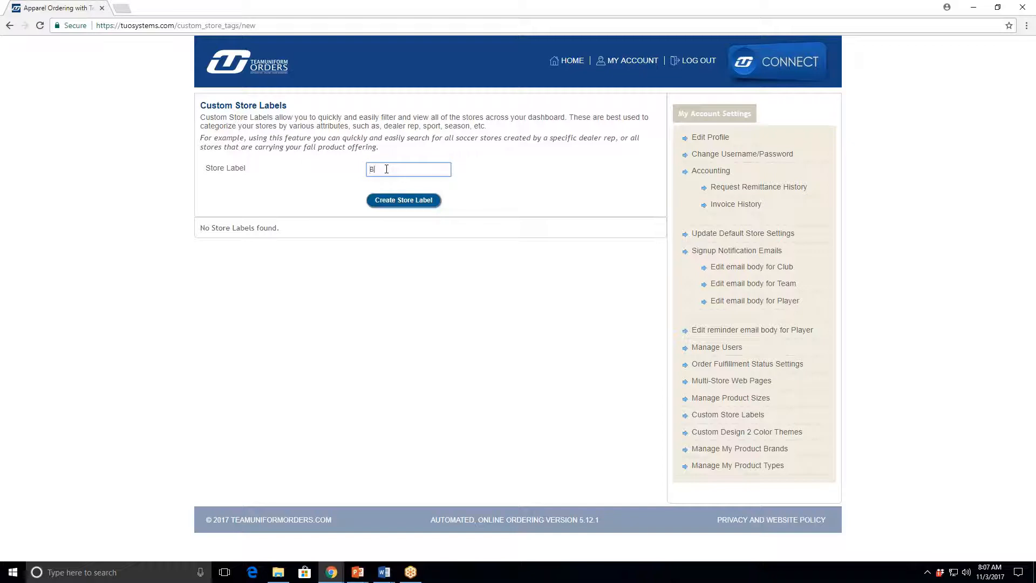
type("aseball")
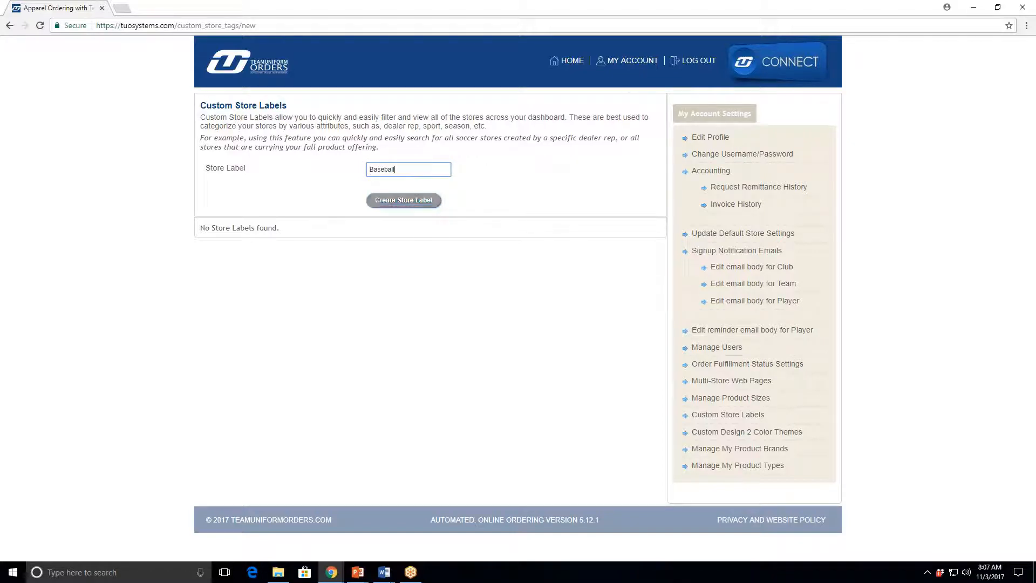
left_click(403, 200)
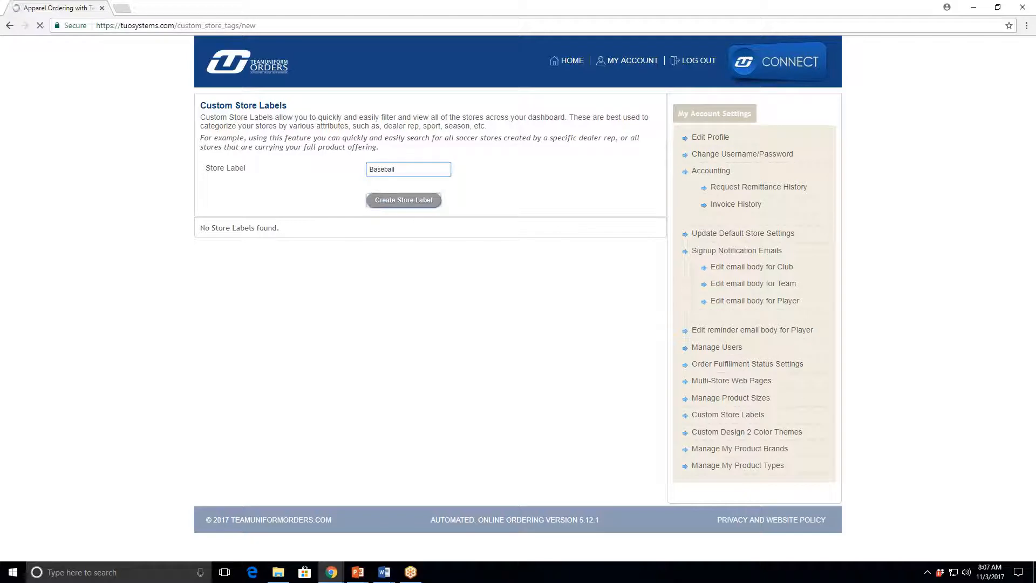
left_click(404, 199)
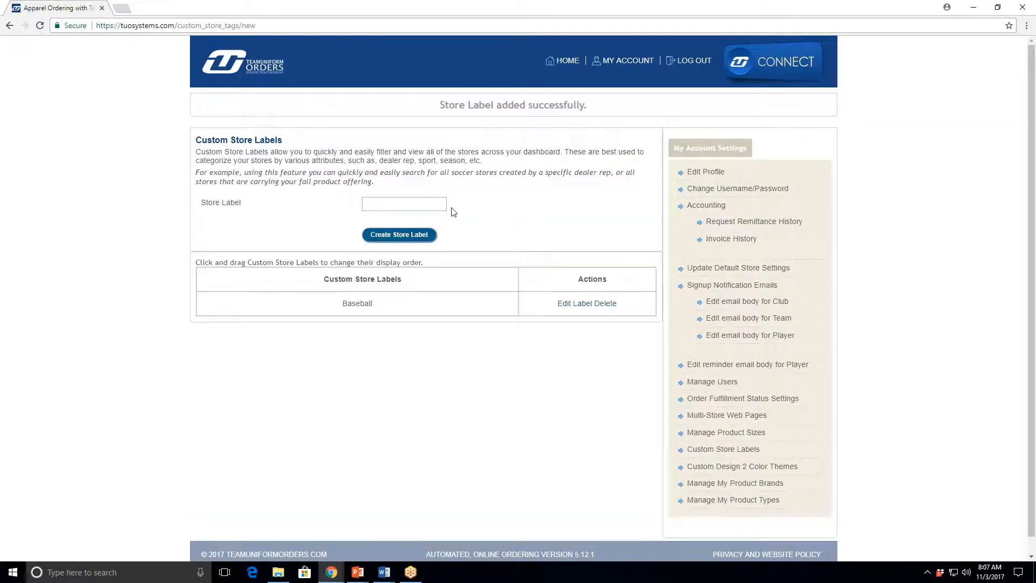
Submit an empty second label, triggering the required-field notice.
left_click(404, 204)
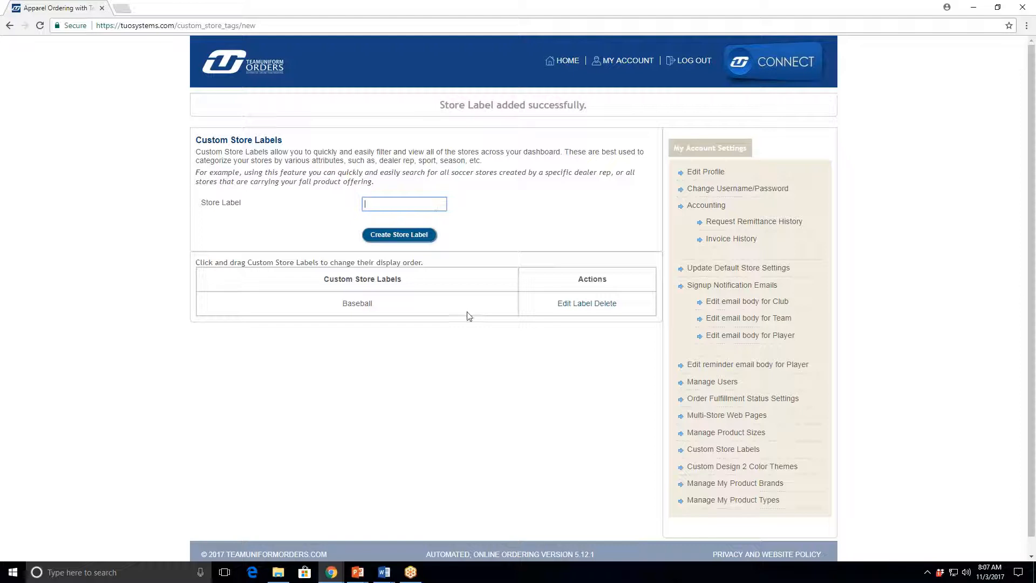
mouse_move(611, 375)
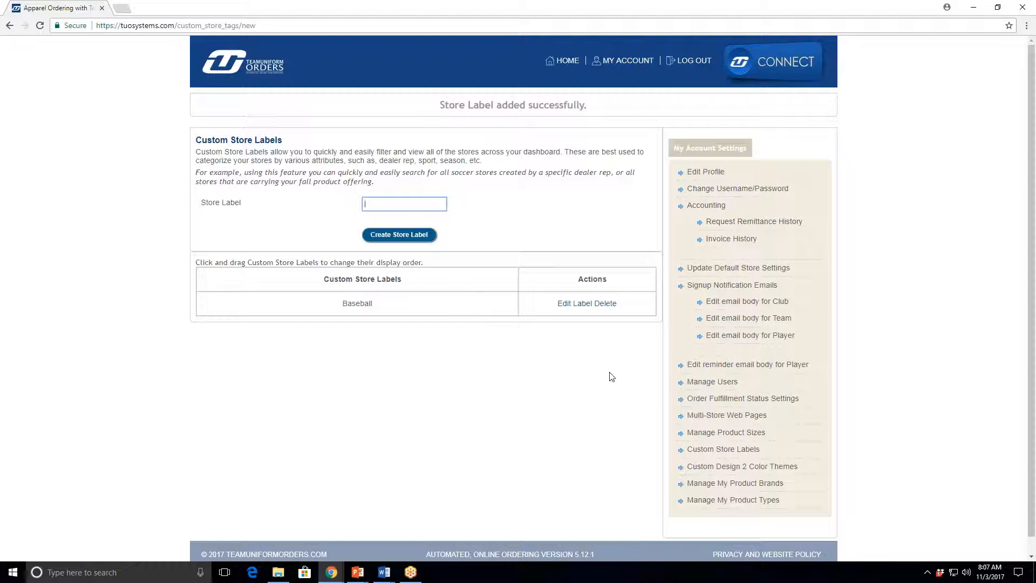
left_click(398, 234)
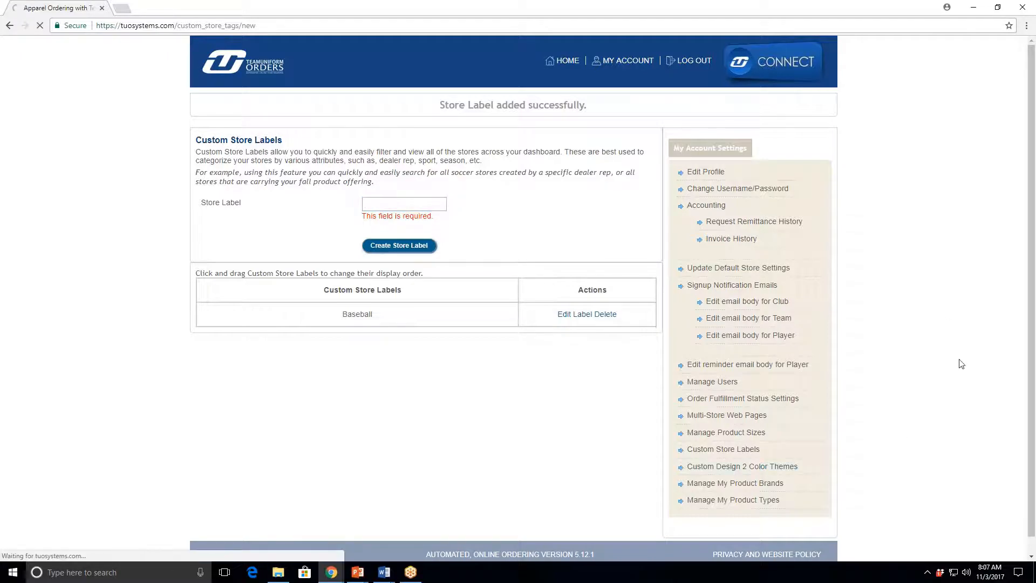
Go to Custom Design 2 Color Themes and focus the Theme Name field.
left_click(742, 466)
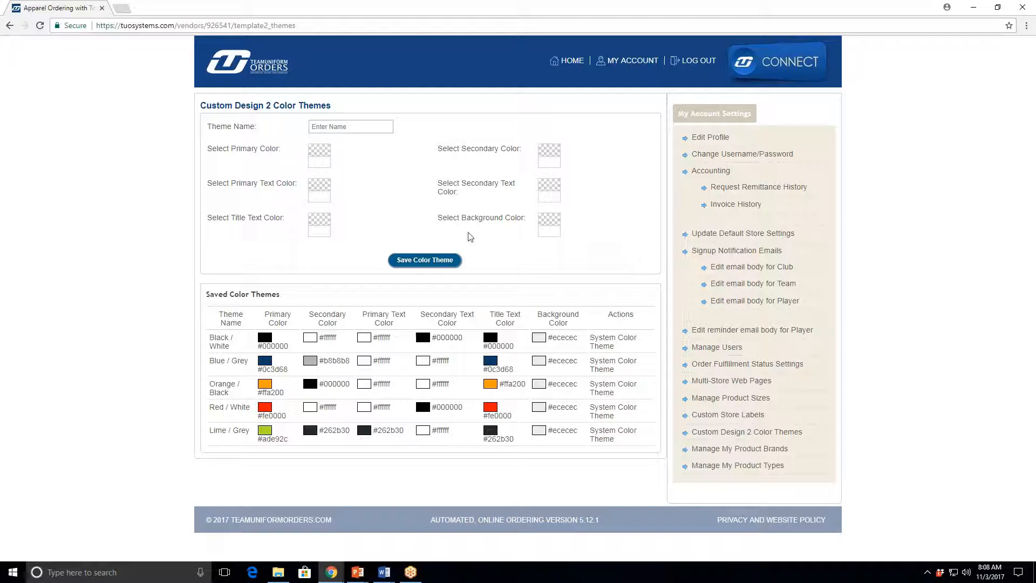
left_click(349, 126)
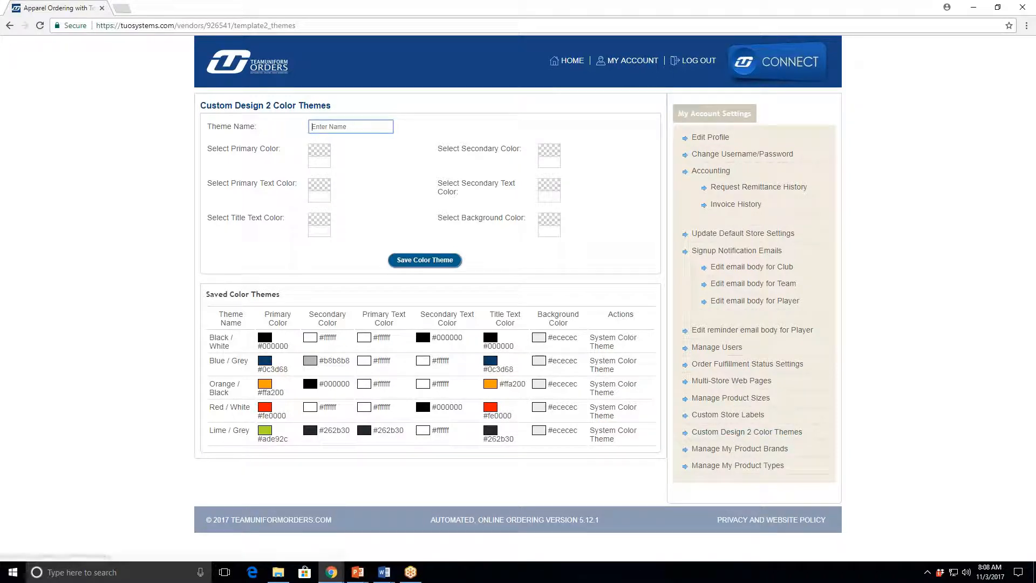
mouse_move(731, 398)
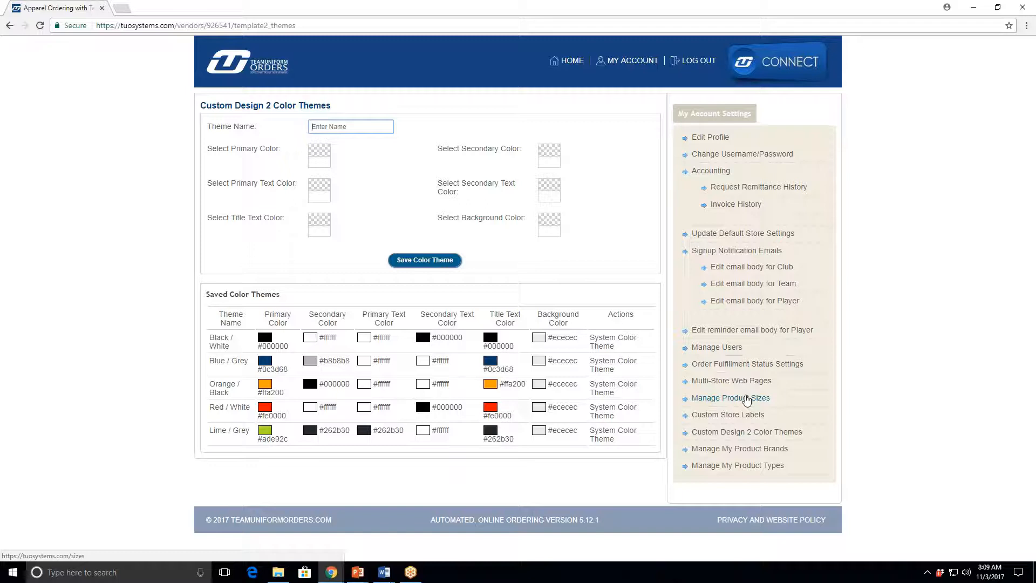
mouse_move(744, 403)
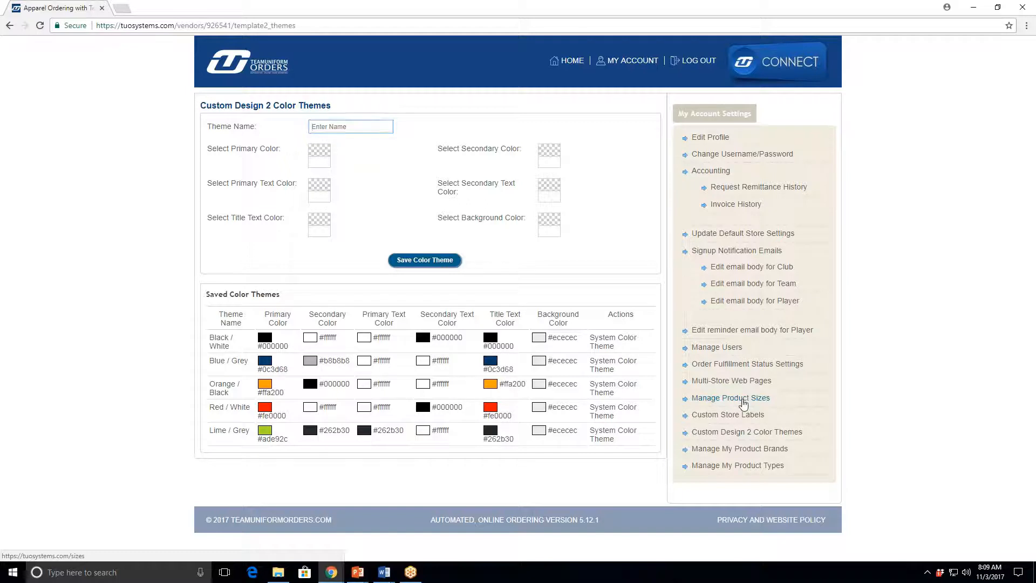
Start a new size category under Manage Product Sizes, entering "To" as its name.
left_click(731, 397)
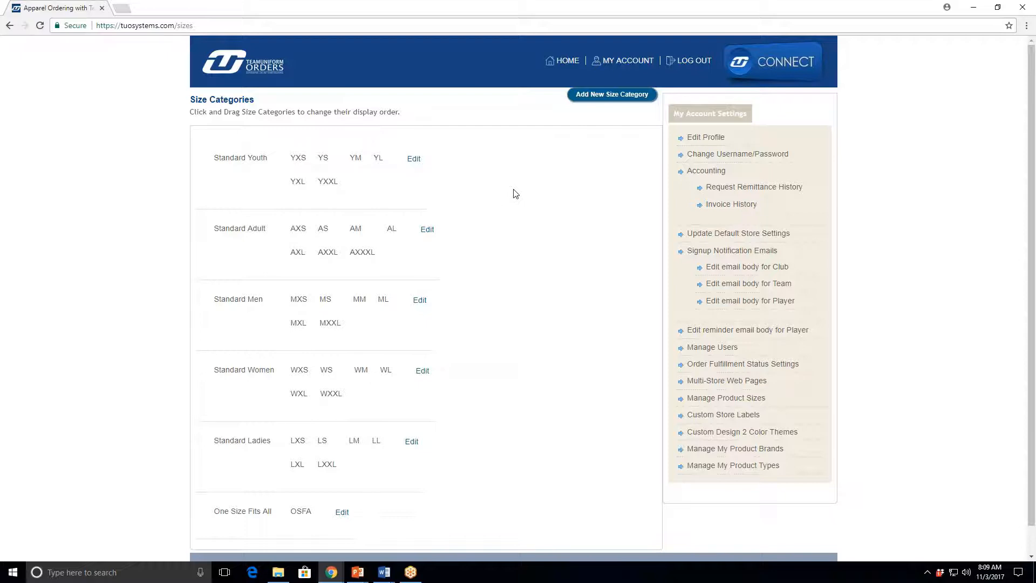
mouse_move(646, 335)
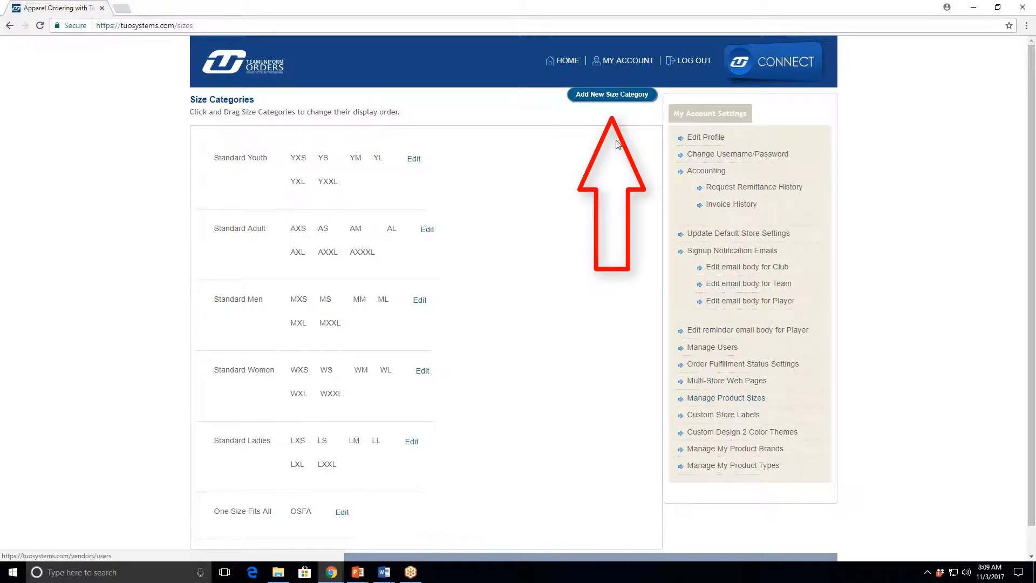
left_click(611, 94)
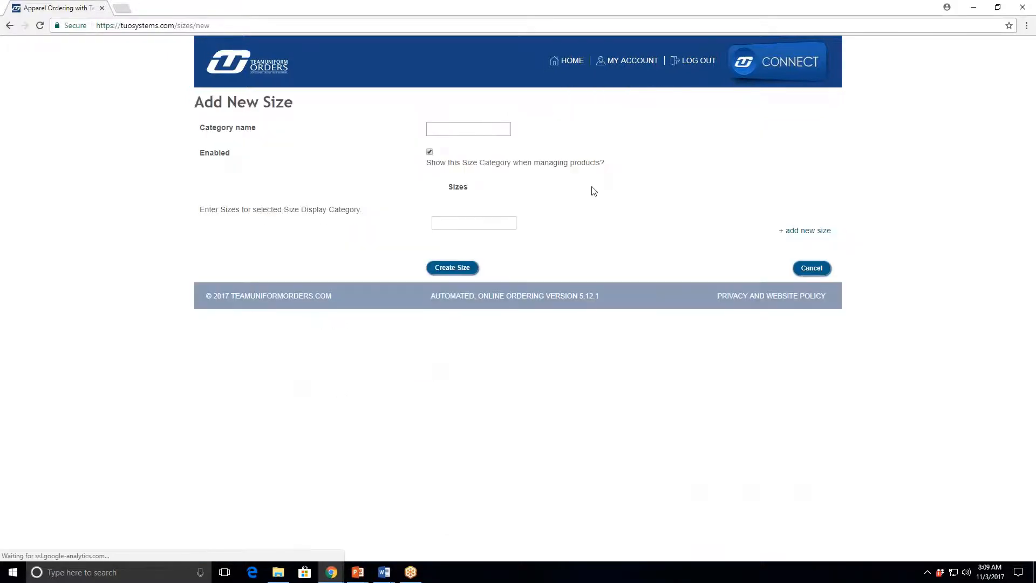
type("To")
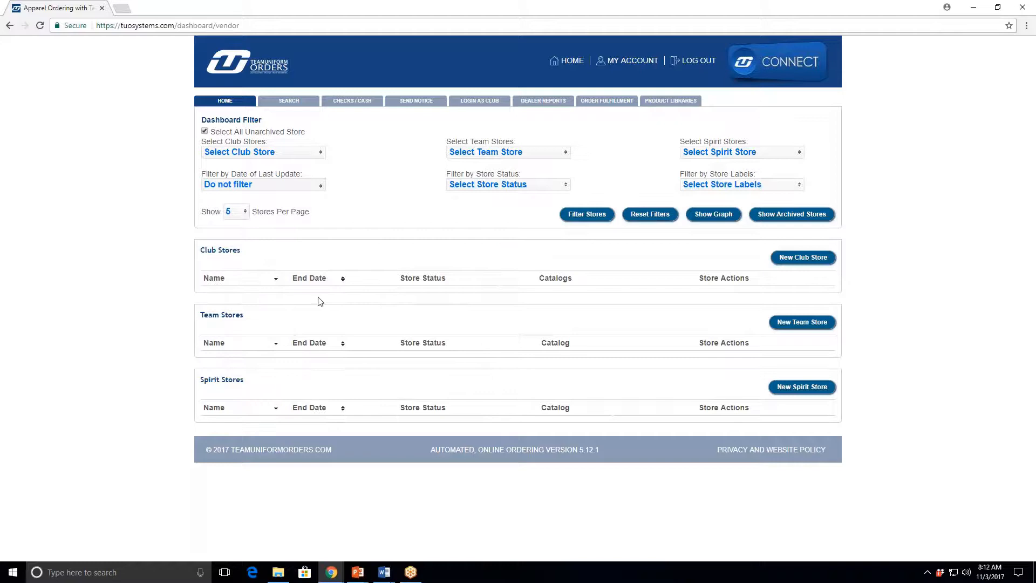
mouse_move(218, 414)
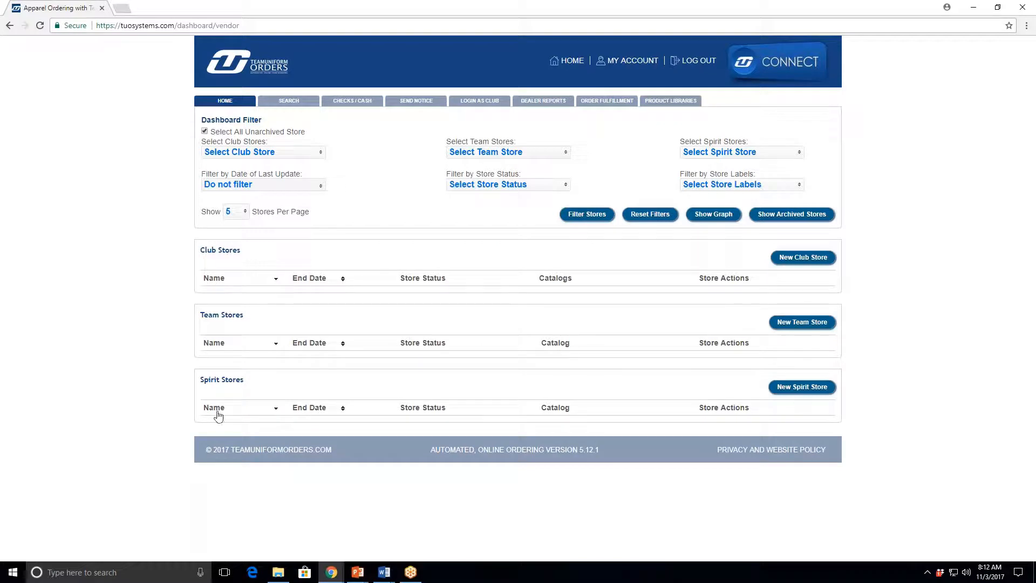
mouse_move(233, 398)
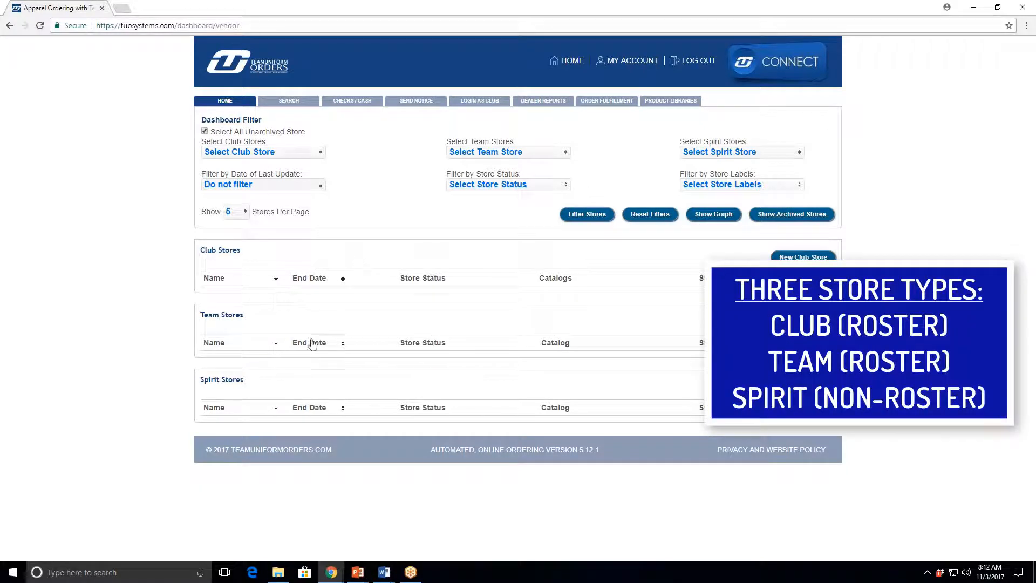
mouse_move(257, 257)
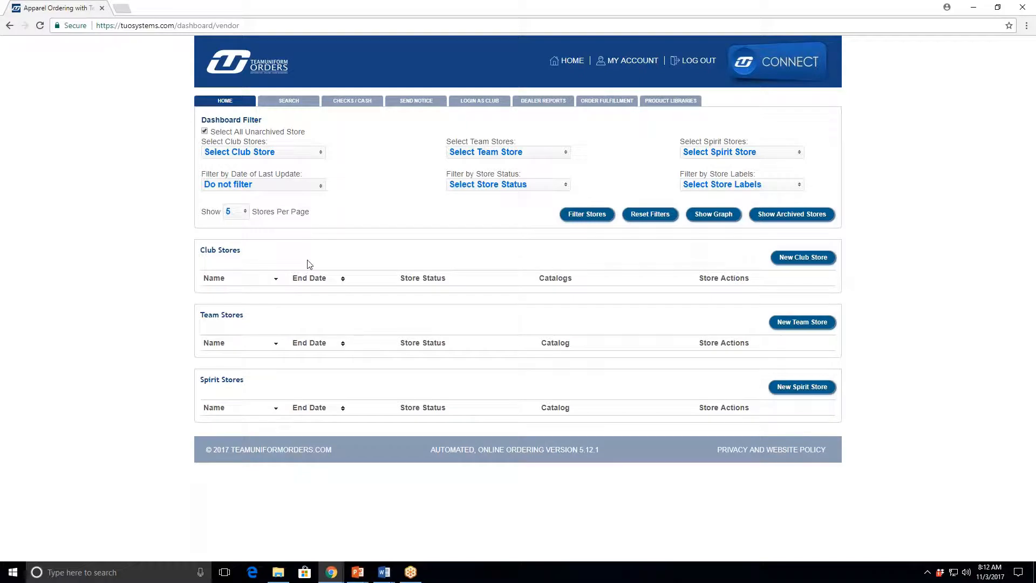
mouse_move(258, 257)
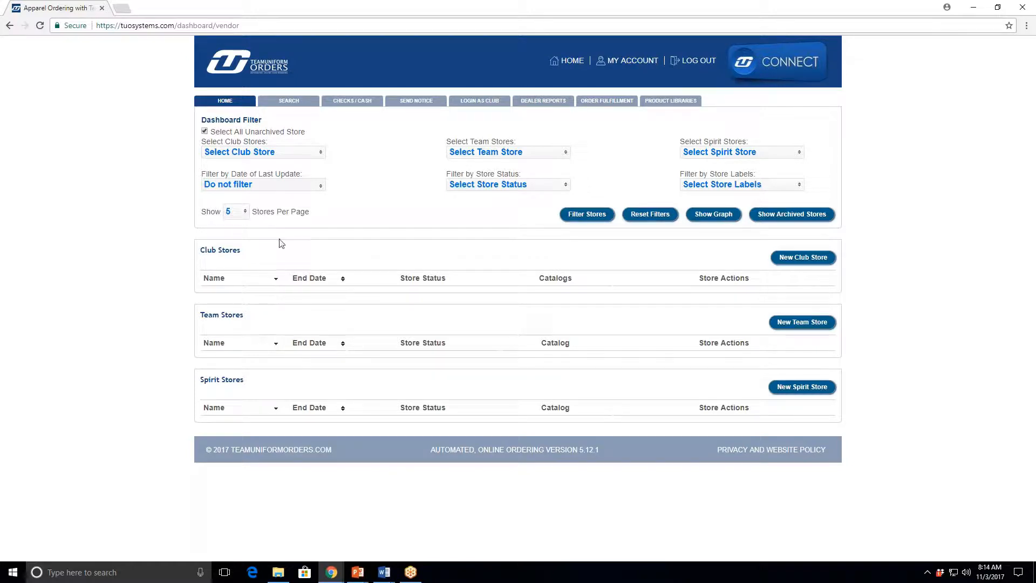
mouse_move(279, 323)
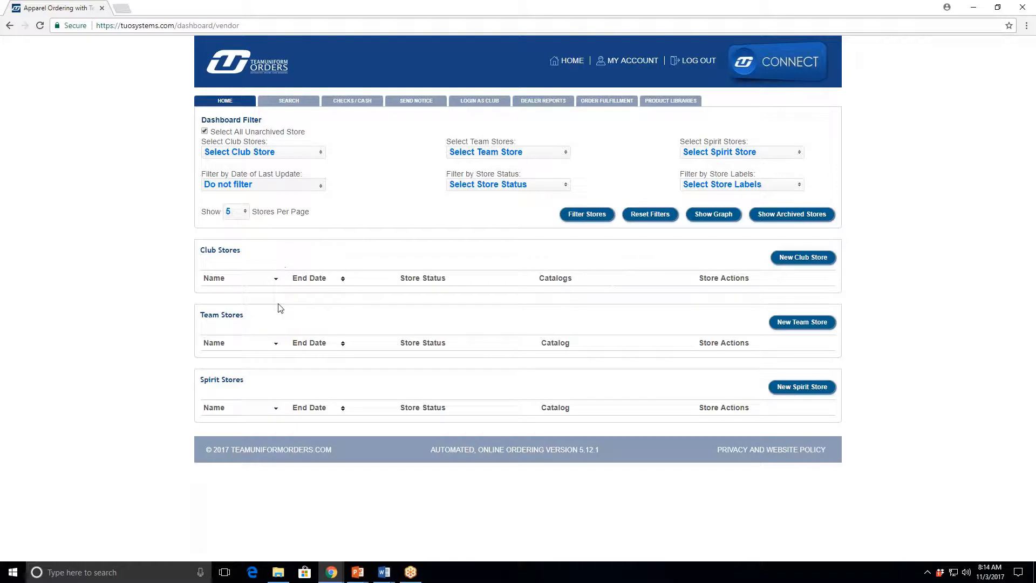
mouse_move(316, 323)
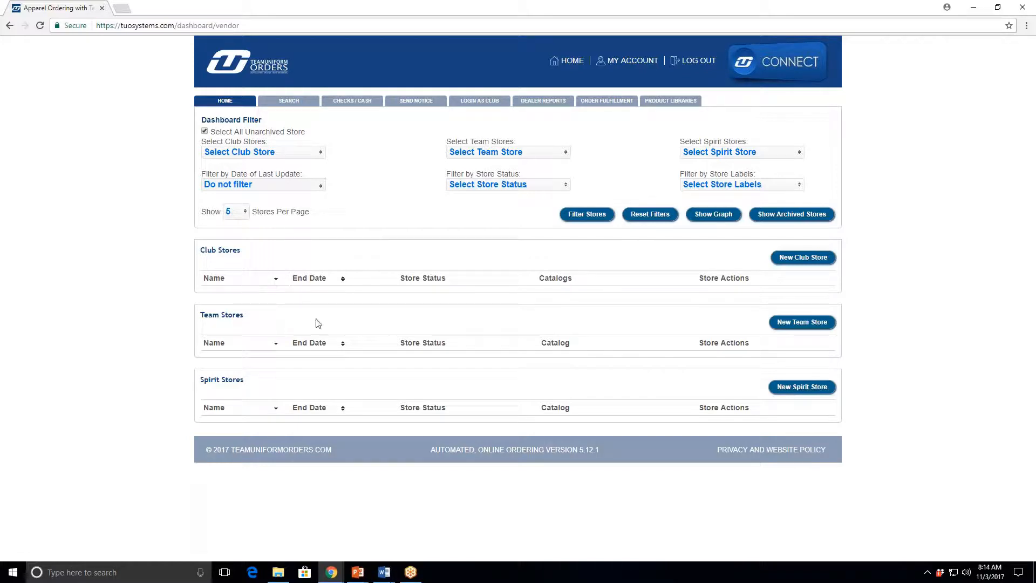
mouse_move(311, 394)
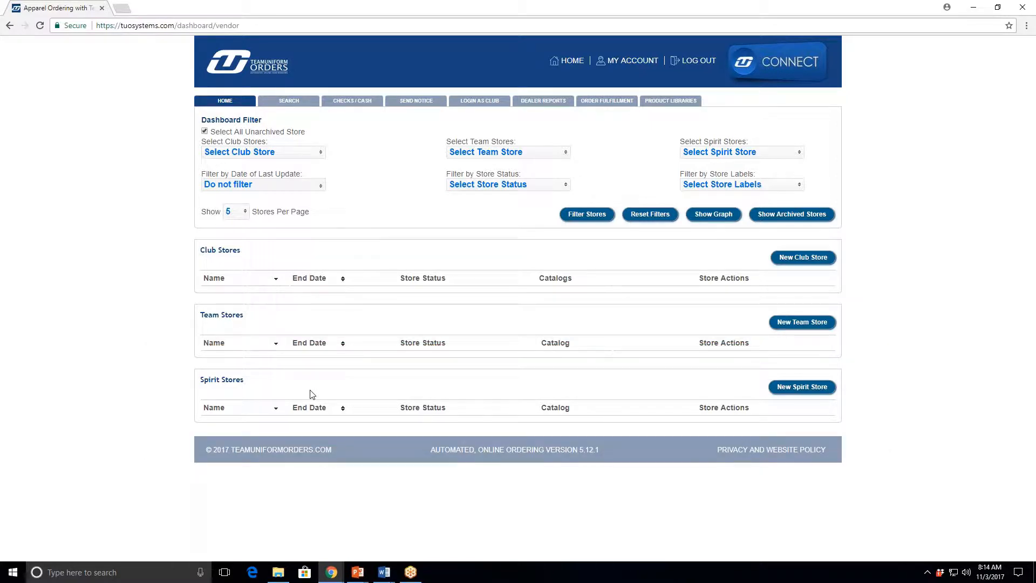
mouse_move(308, 394)
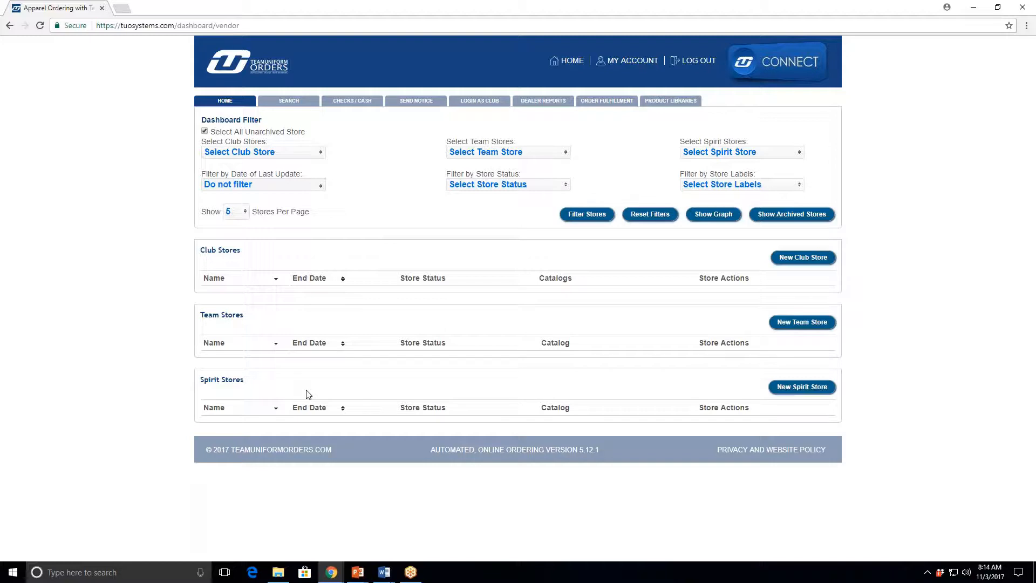
mouse_move(301, 395)
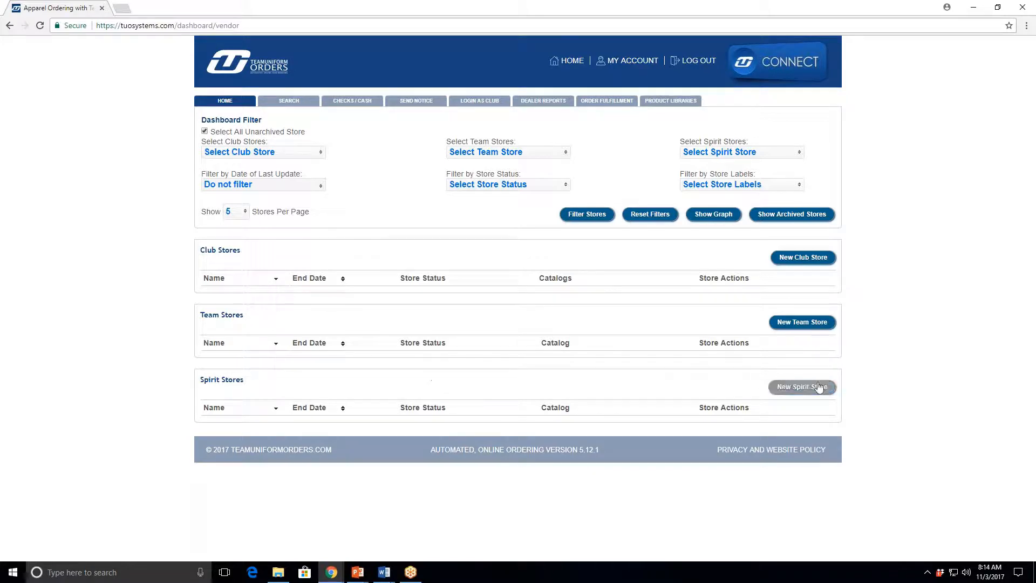
Start a New Spirit Store from the dashboard's Spirit Stores section.
left_click(802, 386)
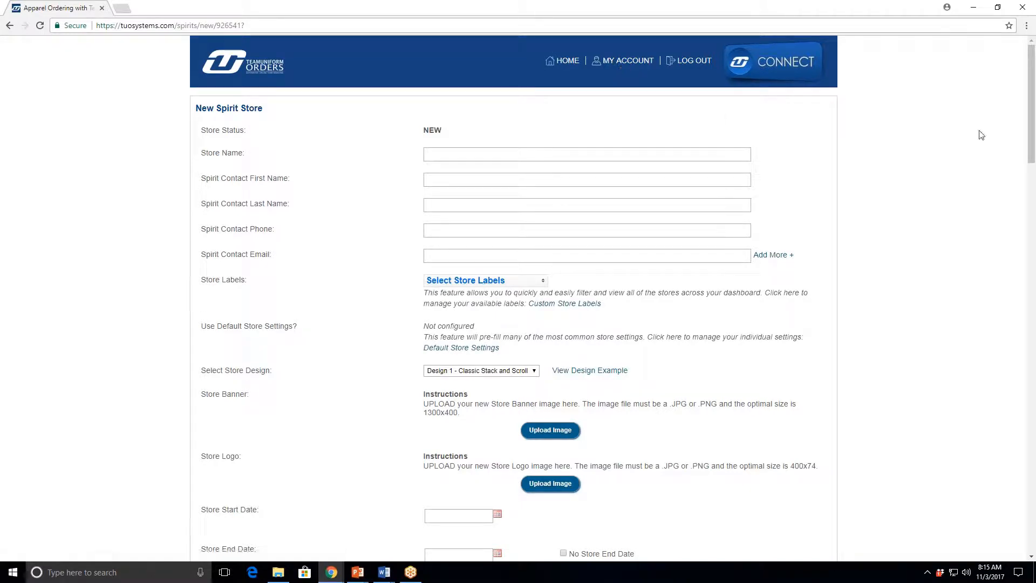
scroll("down", 3)
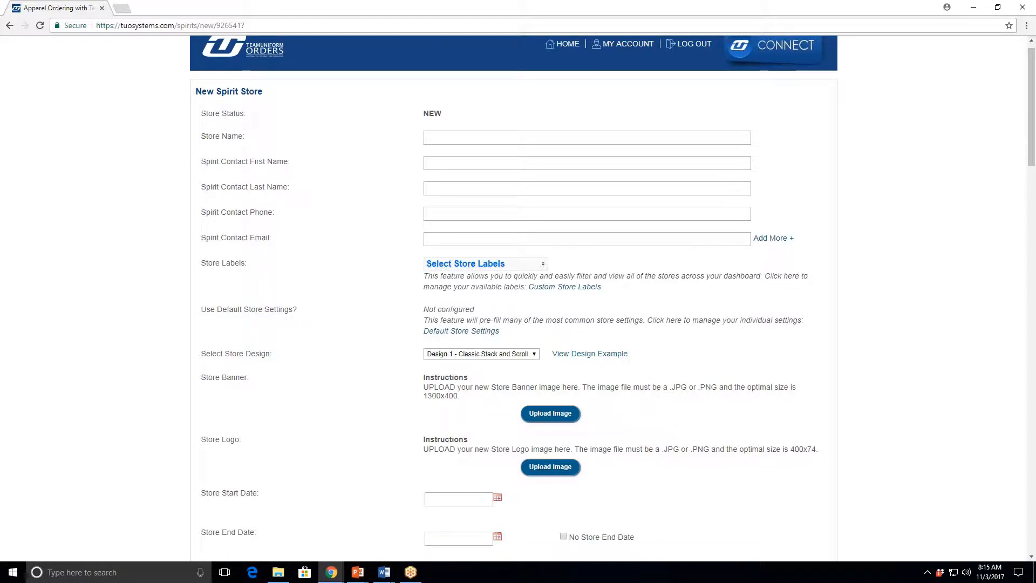
scroll("down", 3)
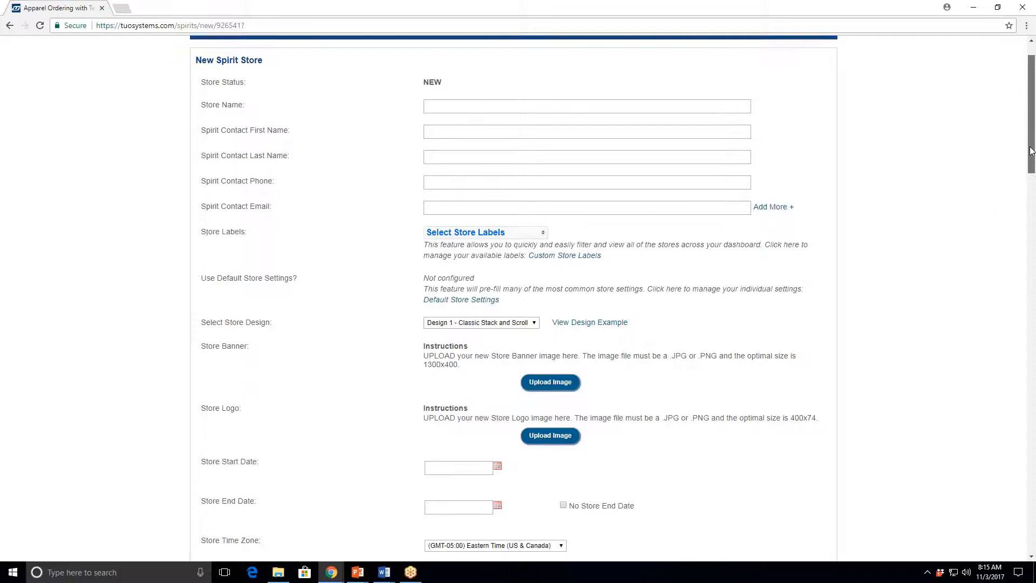
scroll("down", 3)
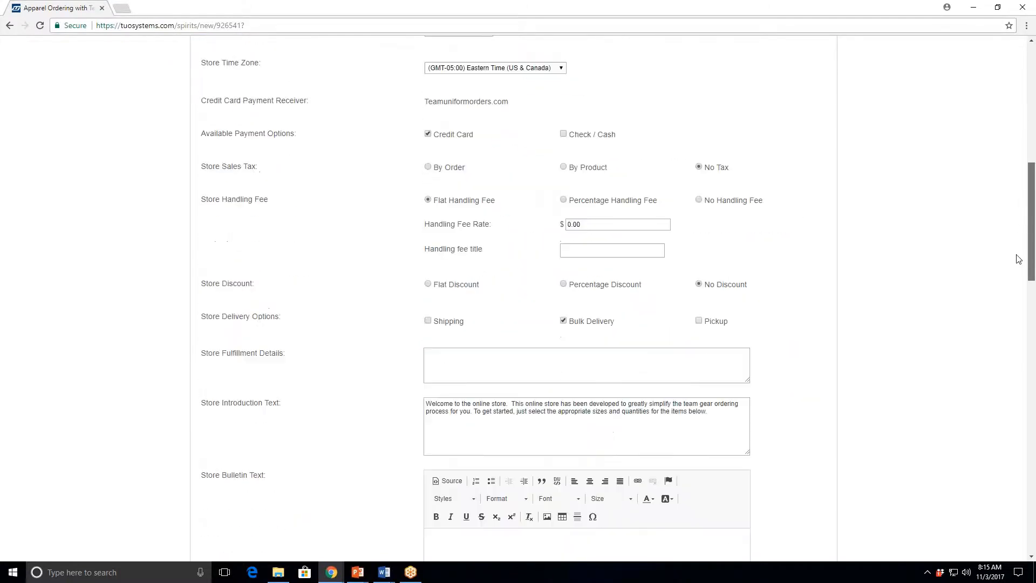
scroll("down", 3)
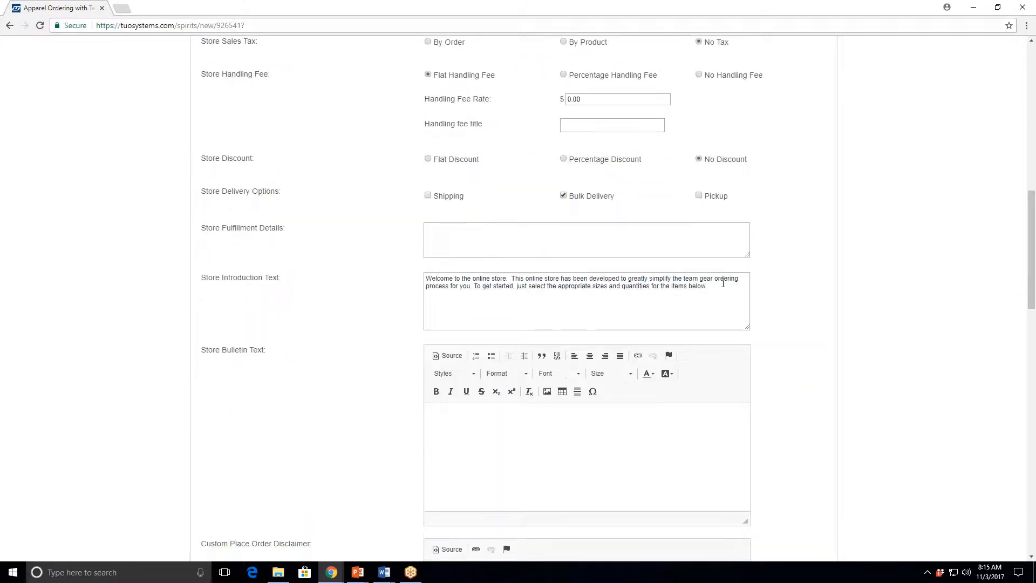
triple_click(585, 282)
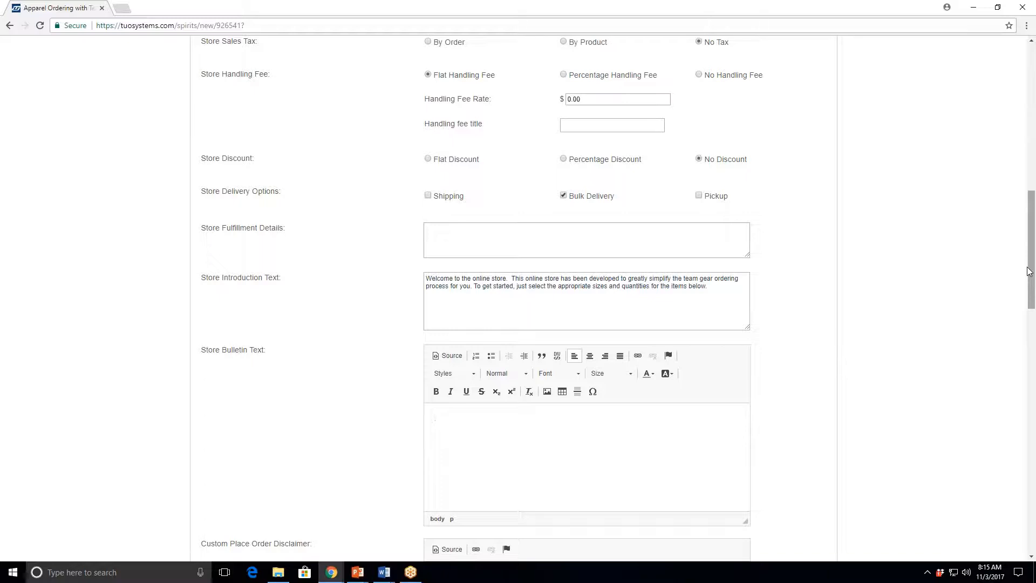
left_click(434, 419)
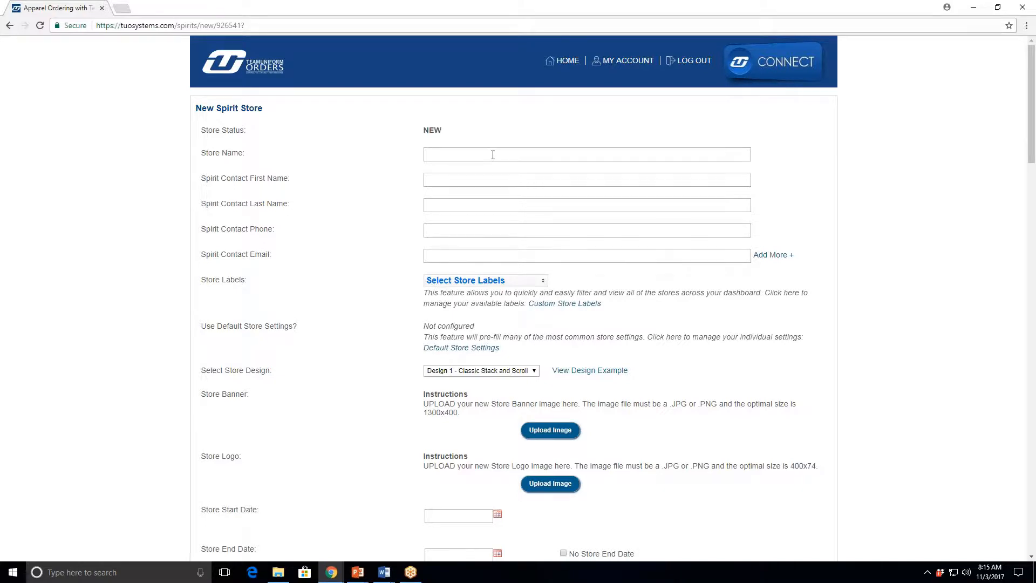
Choose Design 2 - New Tiled as the store design and view its colour theme choices.
left_click(586, 155)
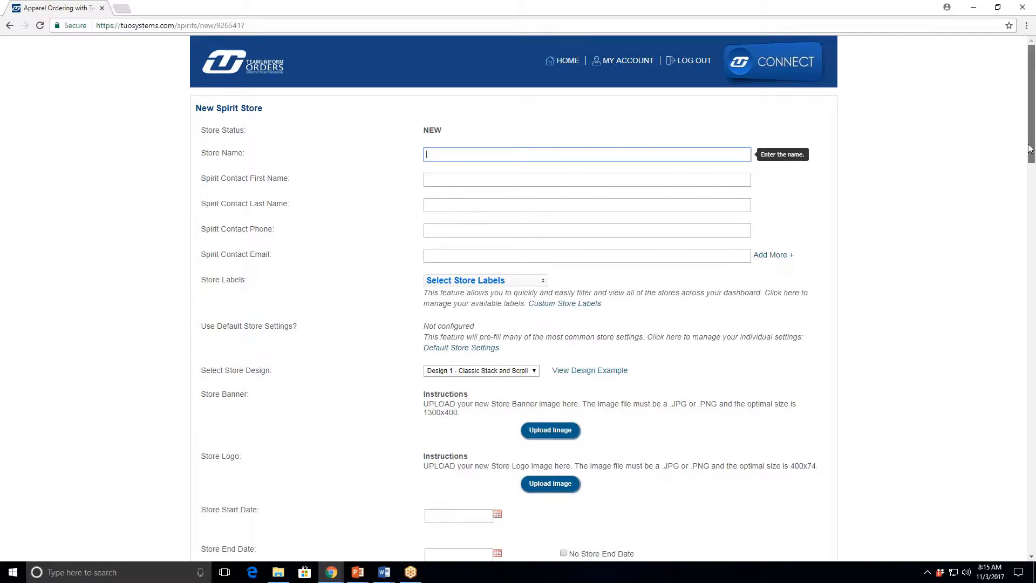
scroll("down", 3)
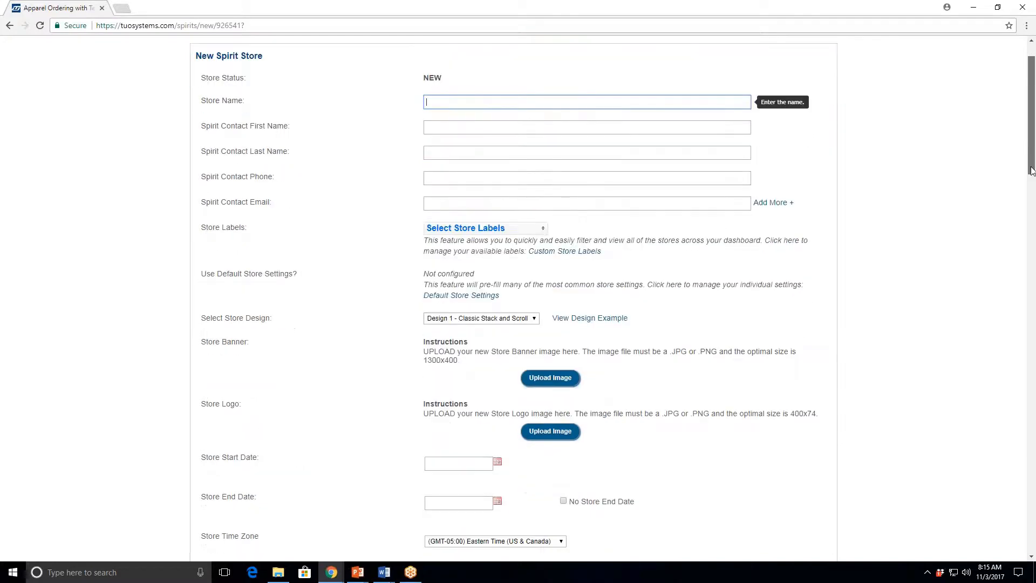
scroll("down", 3)
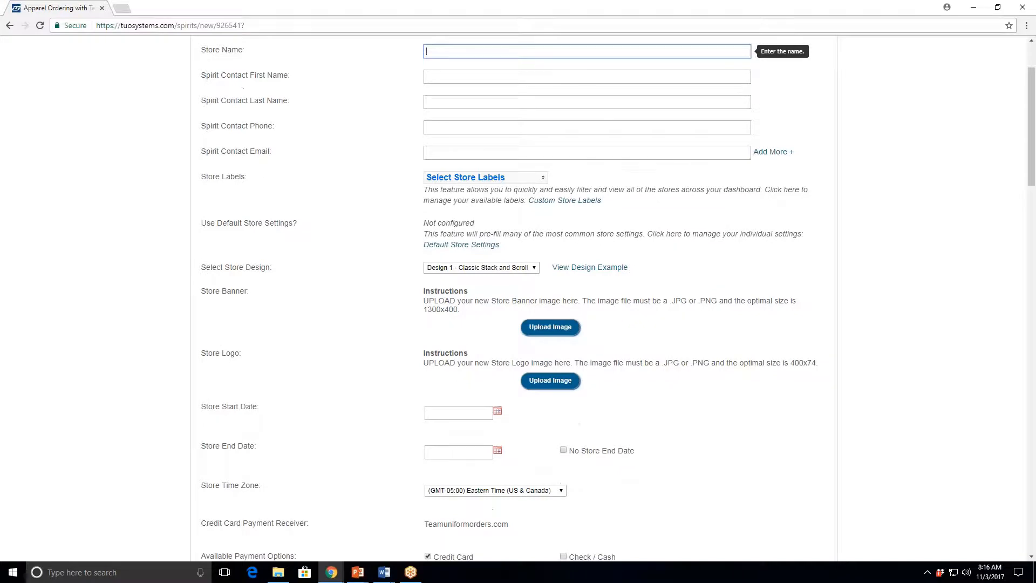
left_click(480, 267)
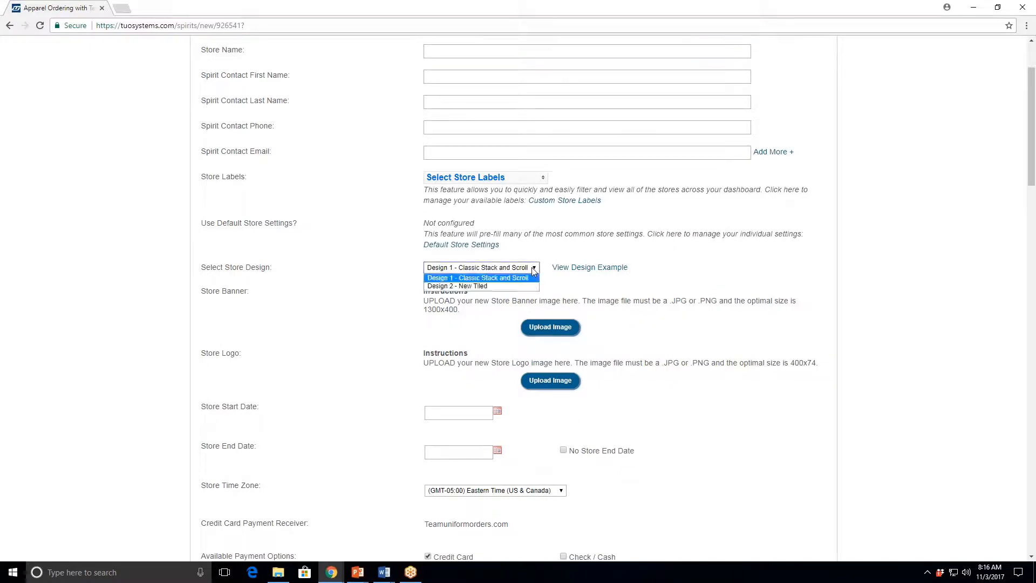
left_click(457, 285)
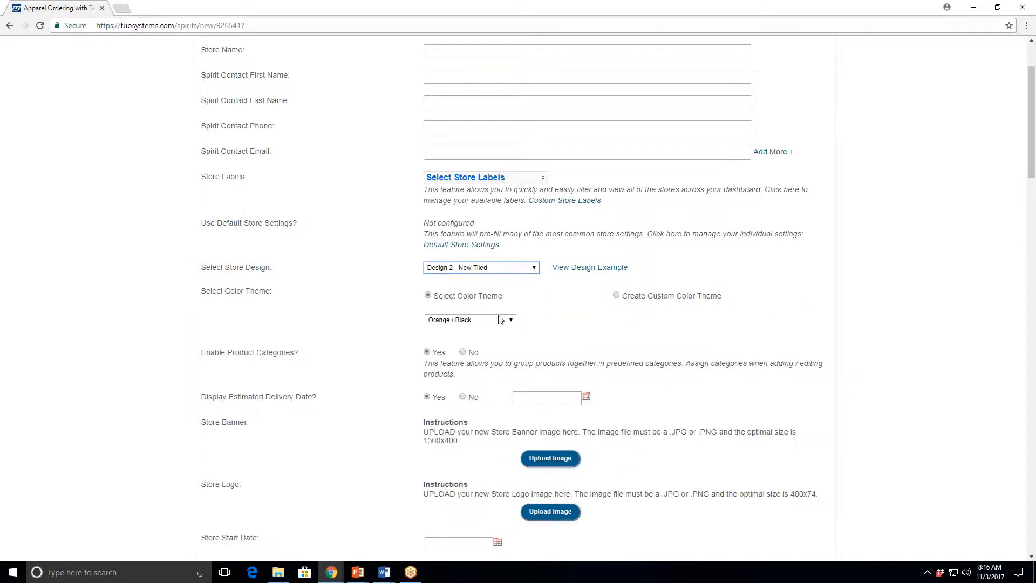
left_click(470, 320)
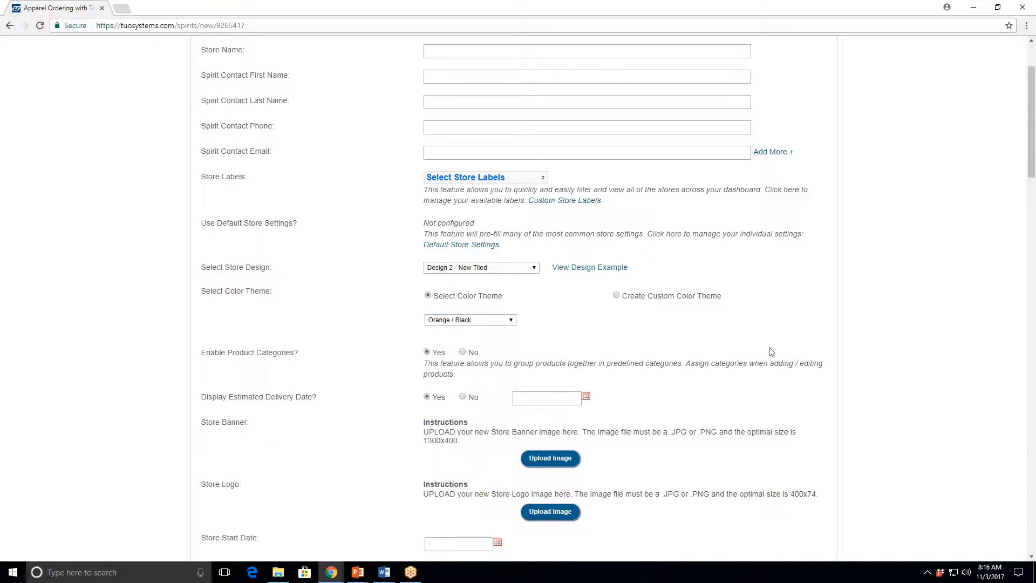
scroll("down", 3)
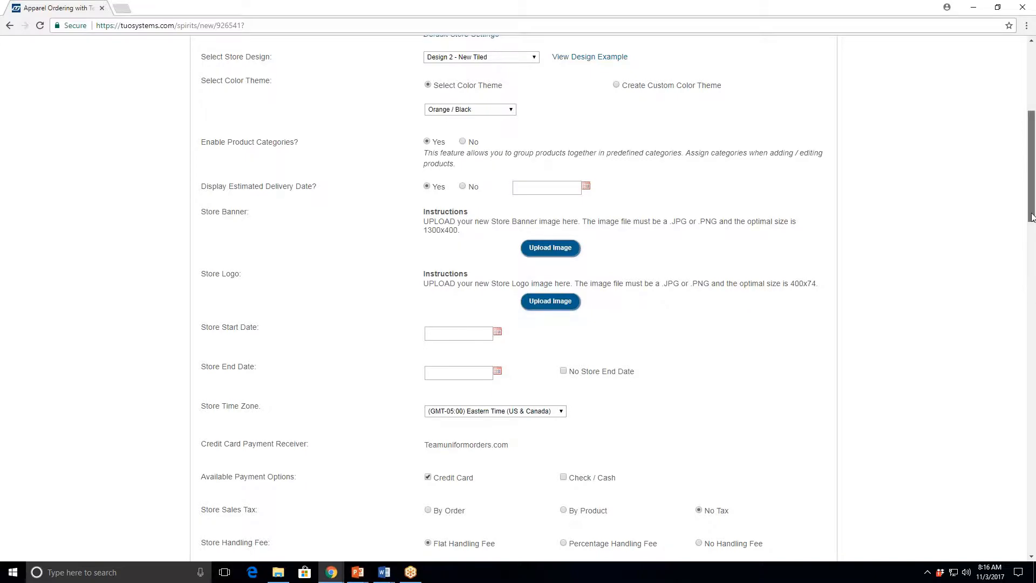
scroll("down", 3)
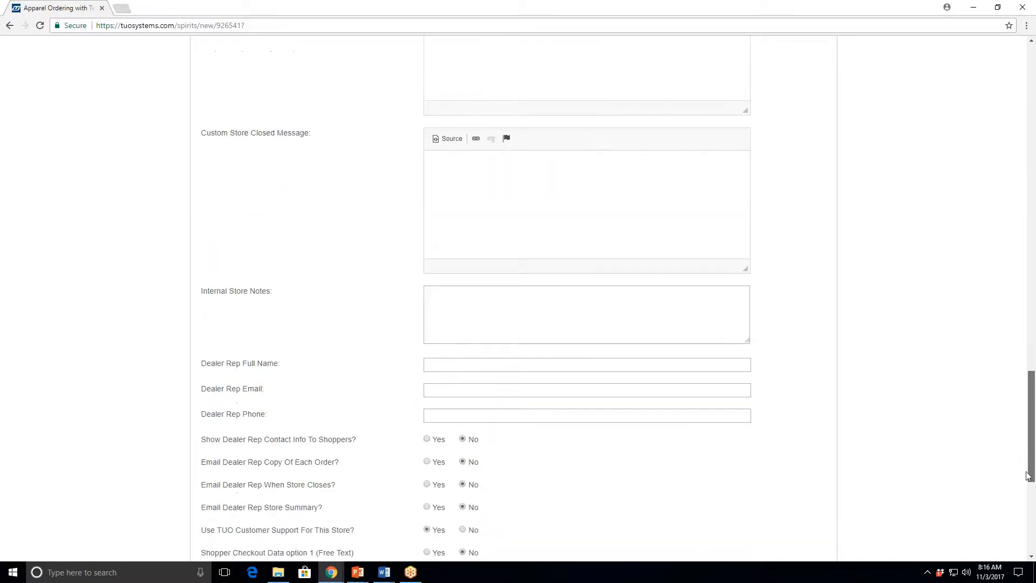
scroll("down", 3)
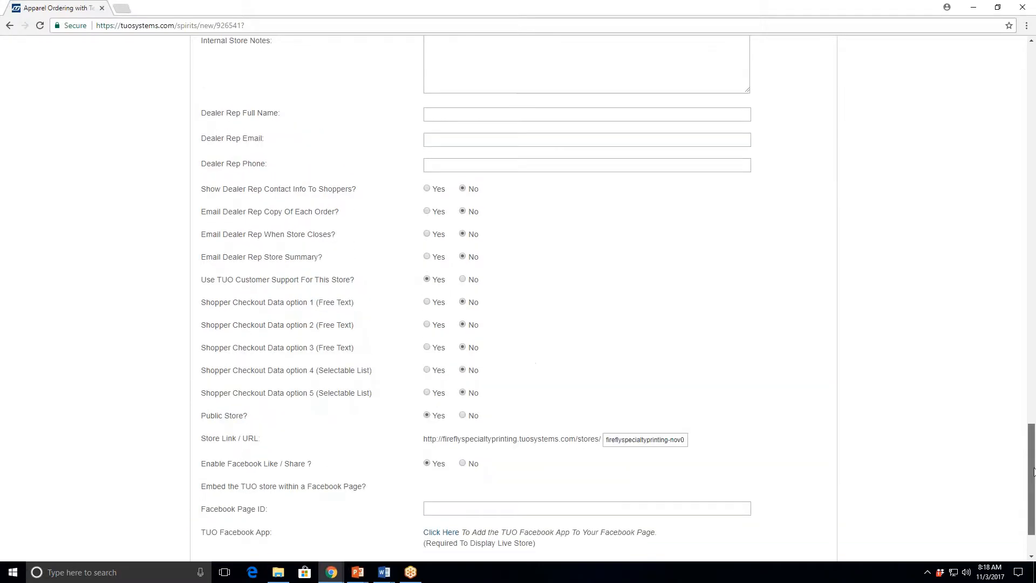
scroll("up", 3)
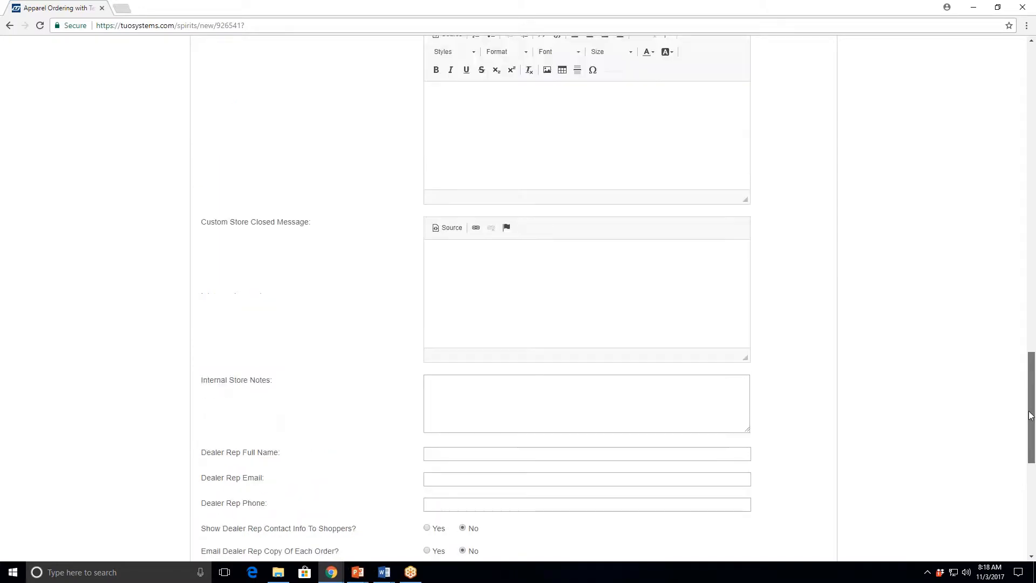
scroll("up", 3)
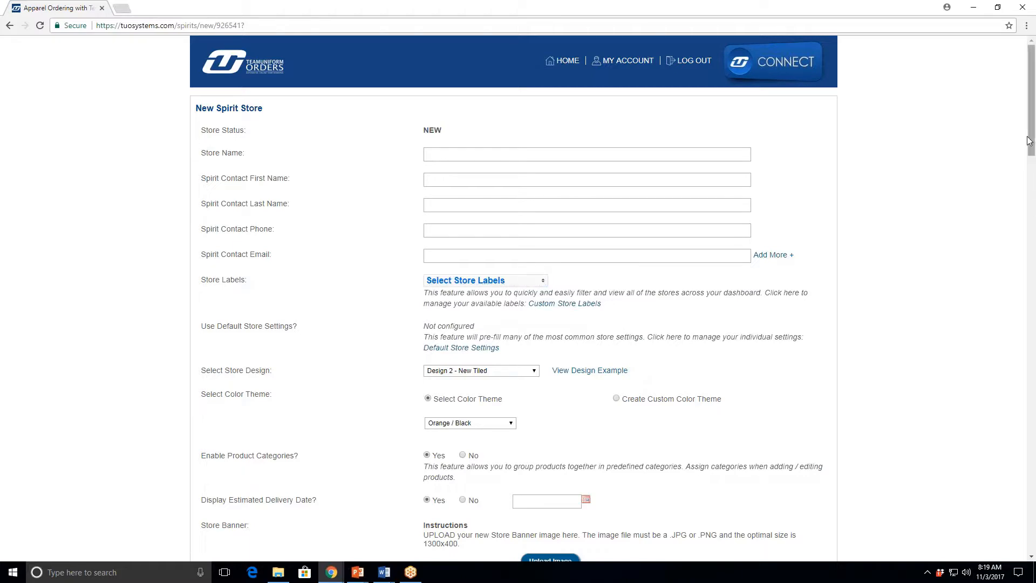
mouse_move(773, 62)
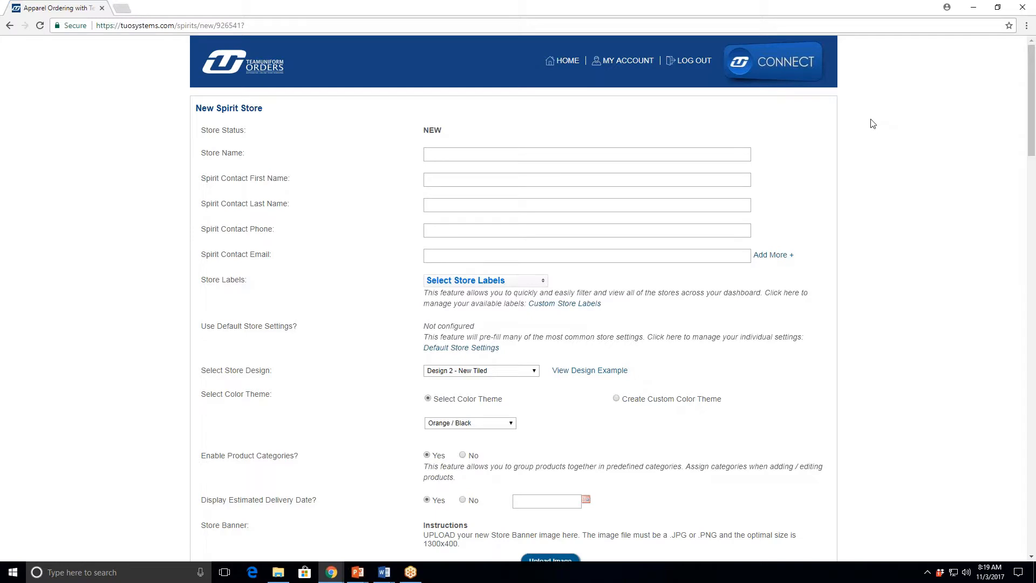
Switch to the ClickDesk Agent Portal and send a greeting reply in Live Chat.
left_click(772, 61)
type("Hi, Penny.")
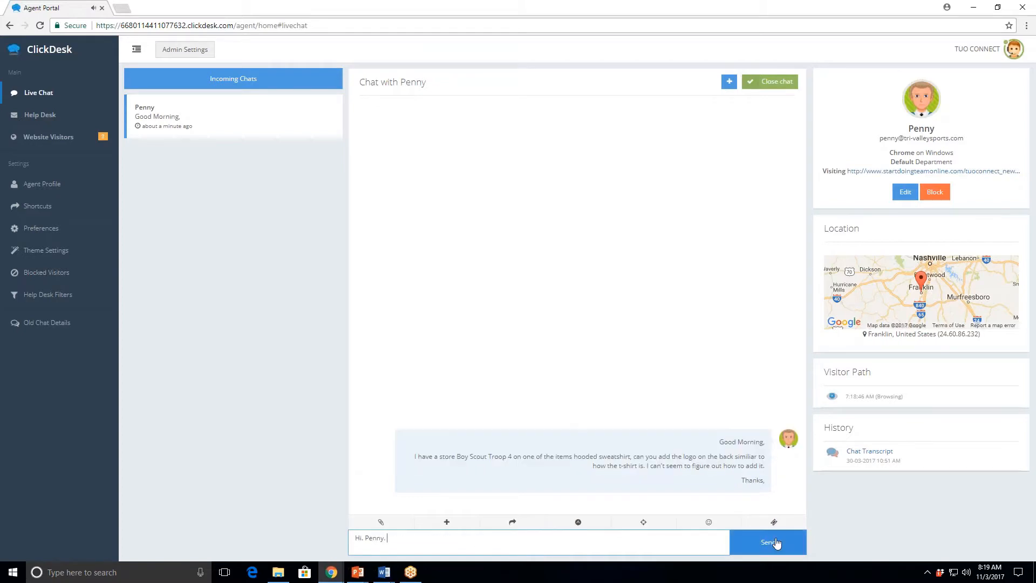
left_click(767, 542)
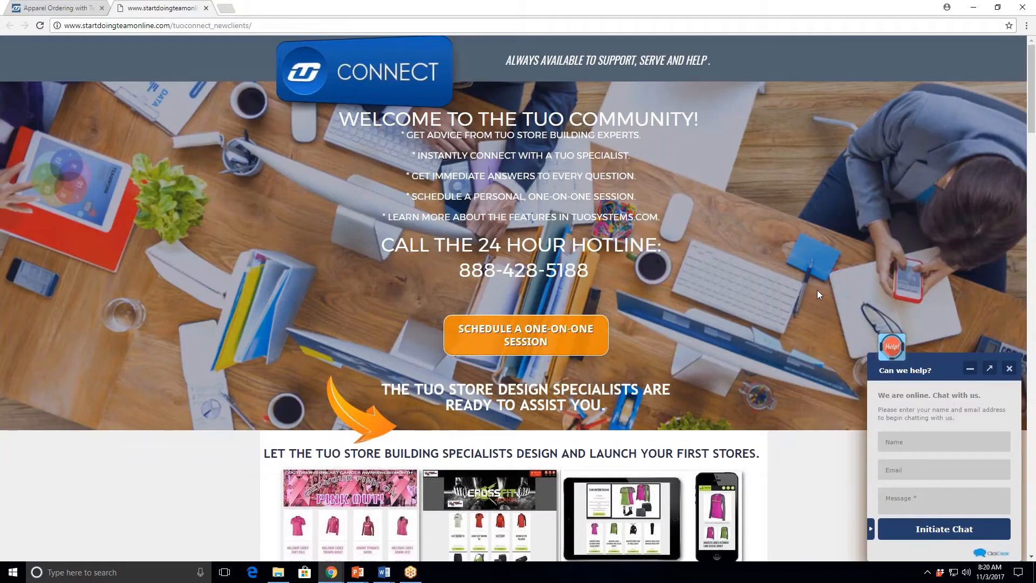
mouse_move(796, 253)
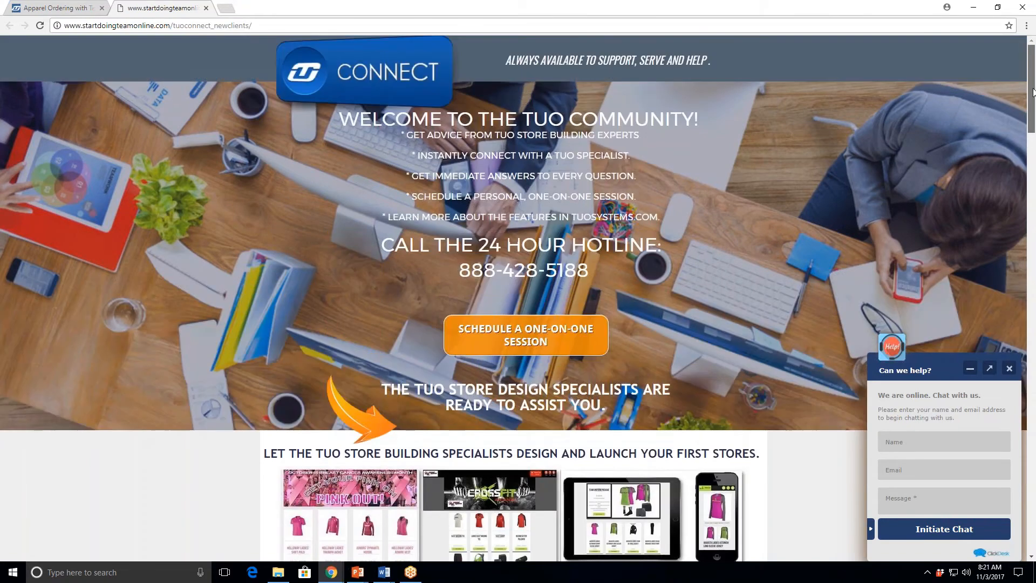
Launch the TUO Online Store Building Form from the TUO Connect page.
scroll("down", 3)
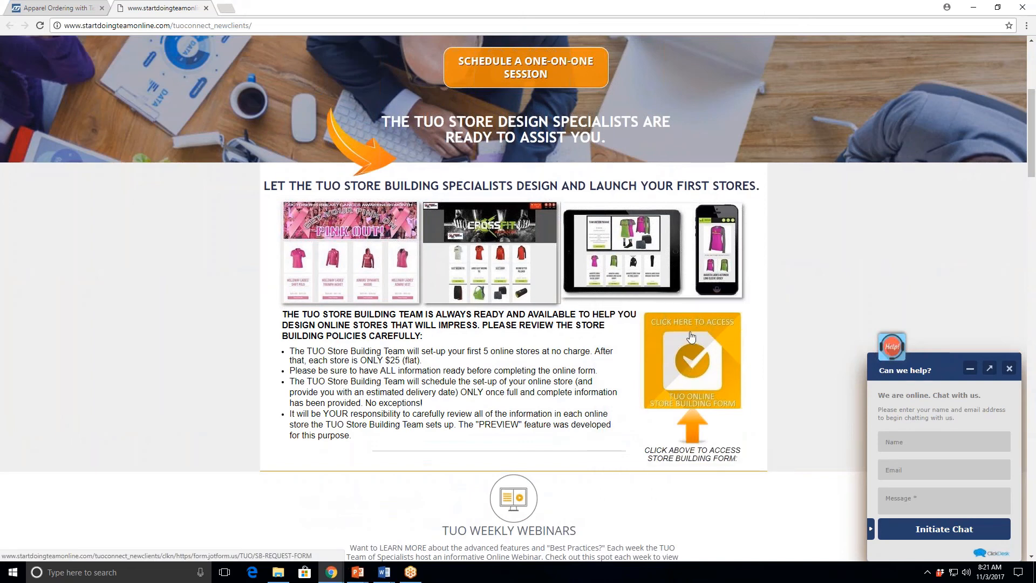
mouse_move(689, 366)
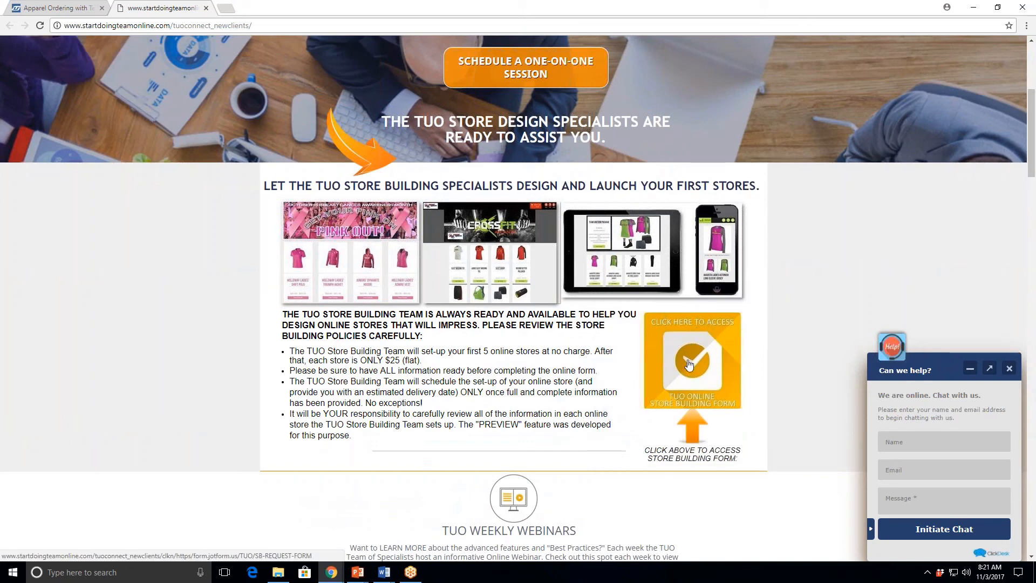
left_click(691, 360)
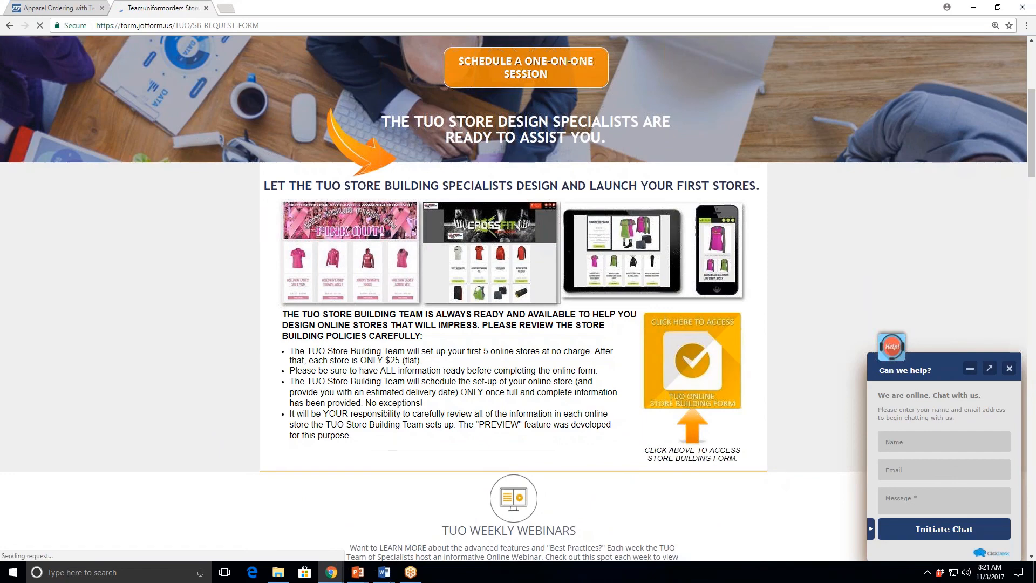